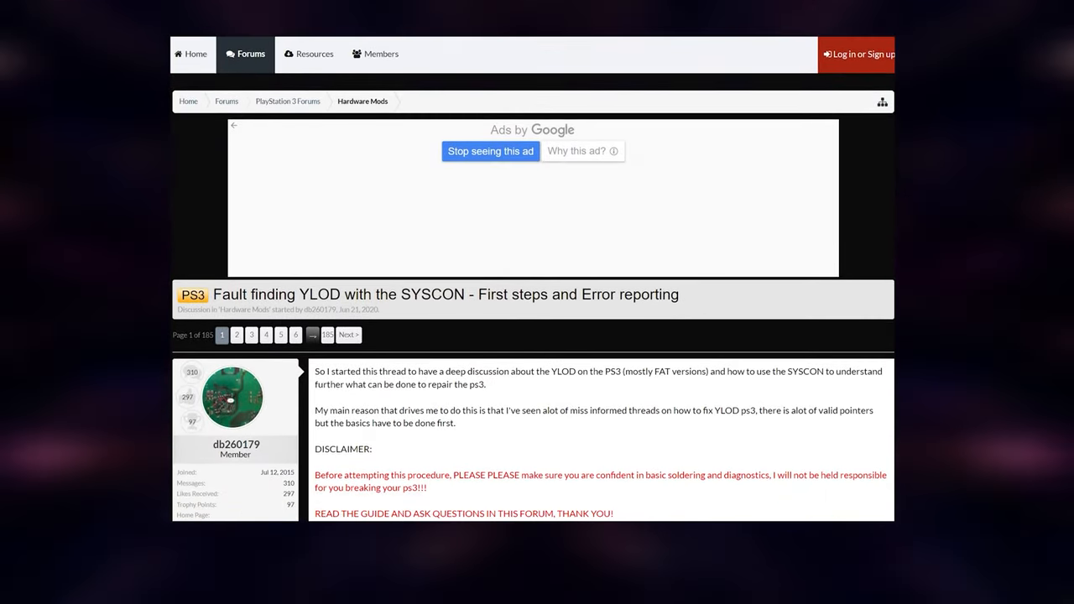
Scroll the 'Fault finding YLOD with the SYSCON' thread past the ad to the first post.
{"action": "scroll", "scroll_direction": "down", "scroll_amount": 3}
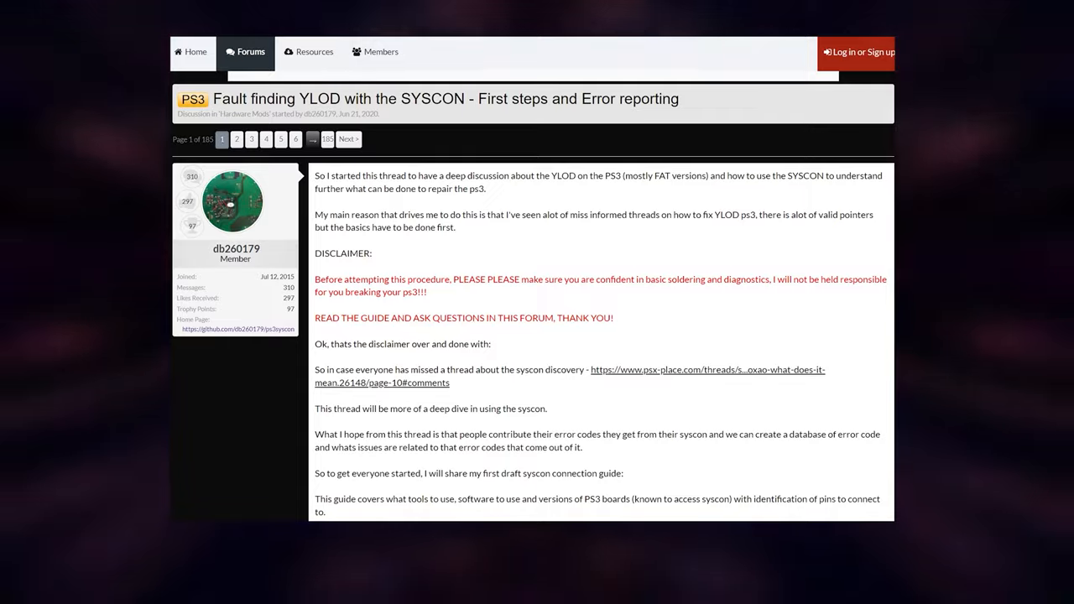
{"action": "scroll", "scroll_direction": "down", "scroll_amount": 3}
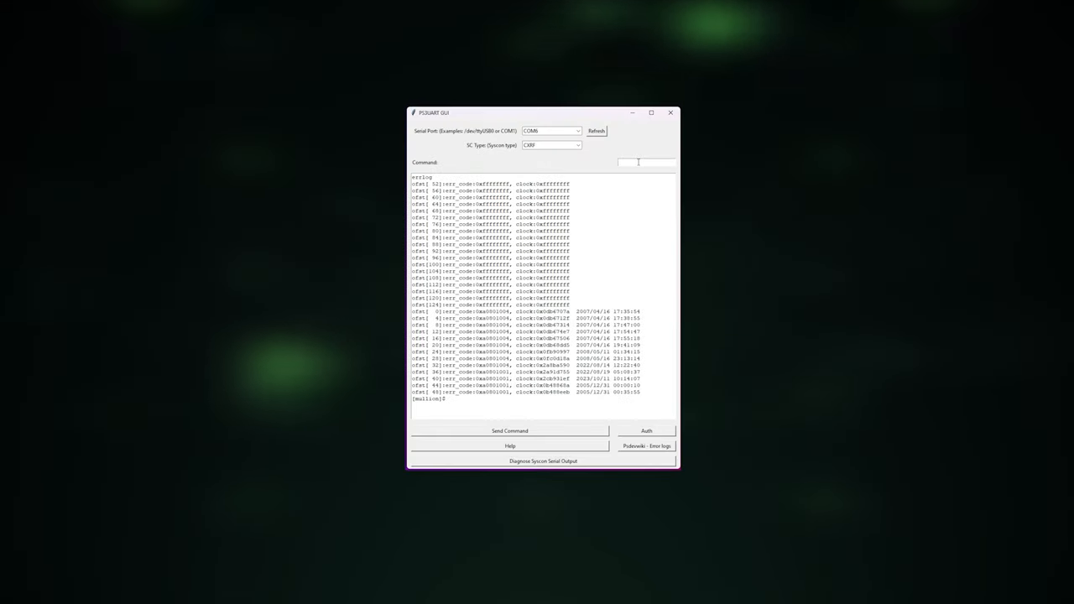
Enter bcount in the Command field.
{"action": "type", "text": "bcount"}
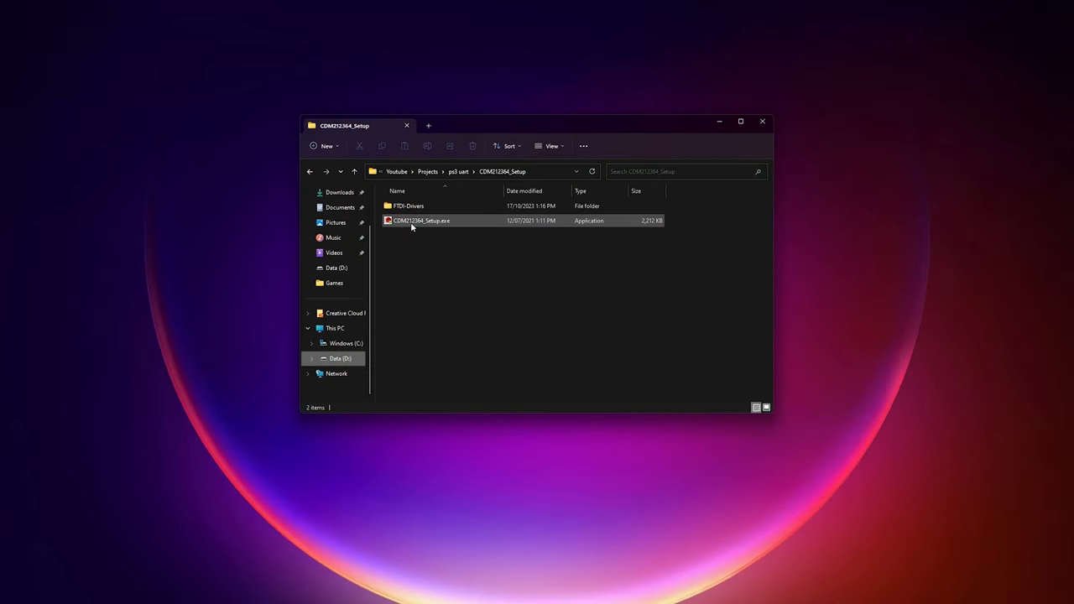
Launch CDM212364_Setup.exe and advance past the Device Driver Installation Wizard's welcome page.
{"action": "left_click", "coordinate": [422, 220]}
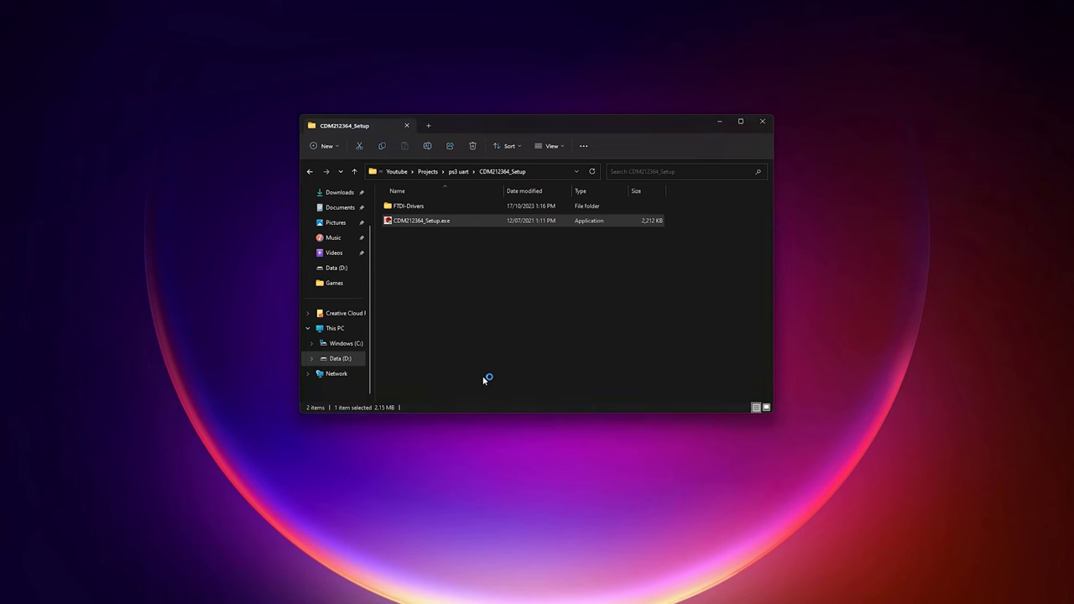
{"action": "double_click", "coordinate": [422, 221]}
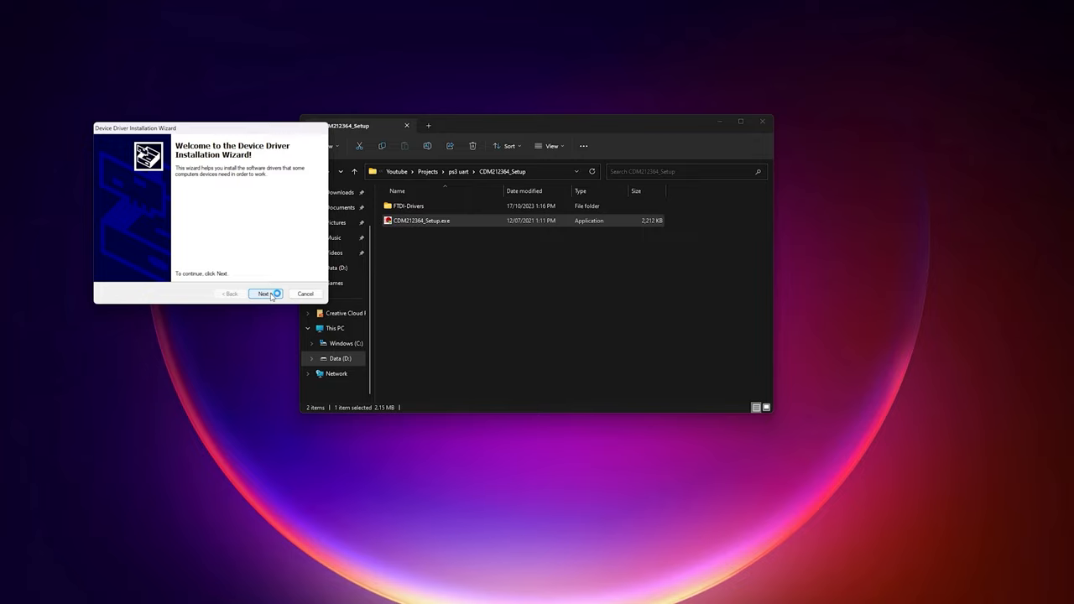
{"action": "left_click", "coordinate": [264, 293]}
{"action": "type", "text": "device man"}
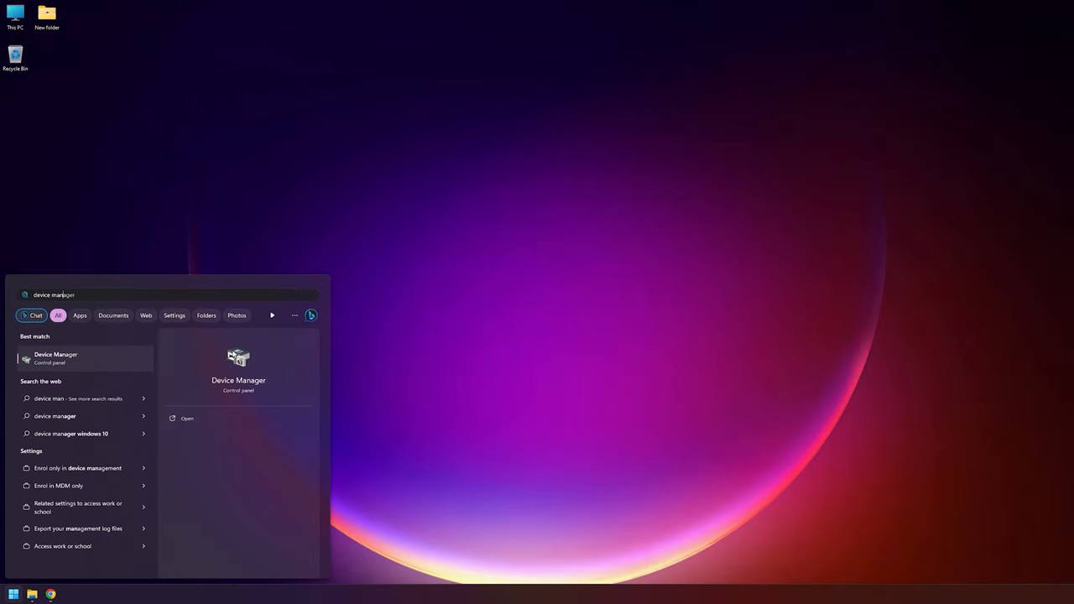
Open Device Manager from search, close the empty window, and expand This PC's options.
{"action": "left_click", "coordinate": [55, 358]}
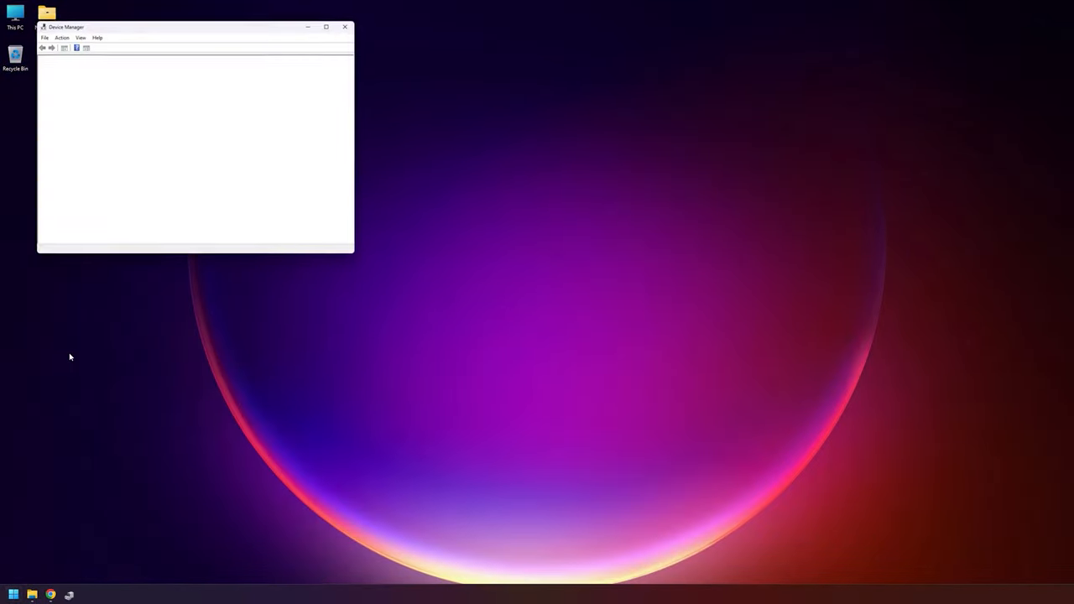
{"action": "left_click", "coordinate": [344, 26]}
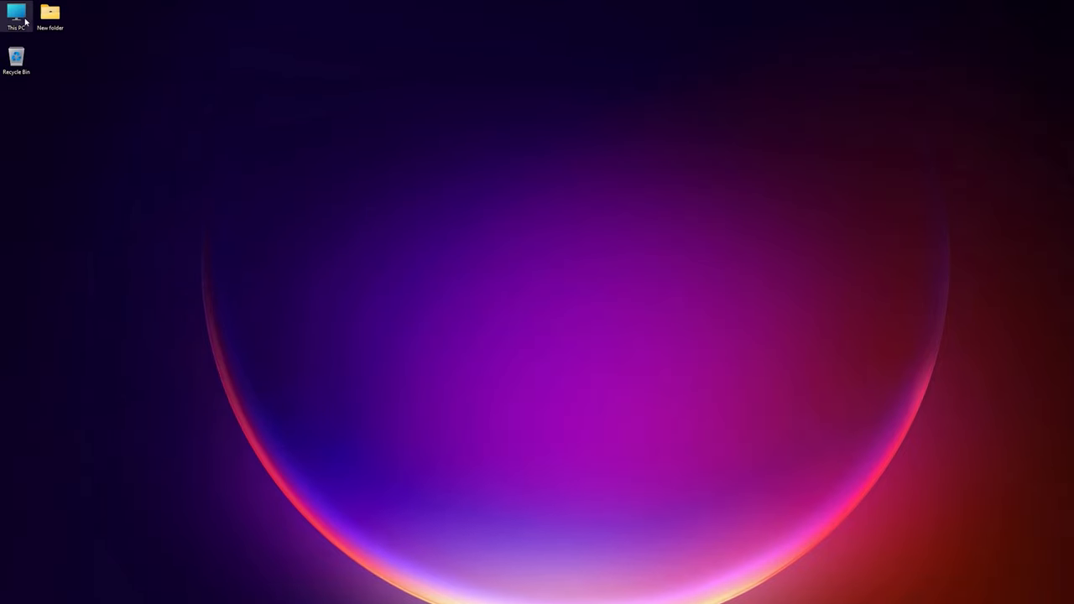
{"action": "right_click", "coordinate": [17, 12]}
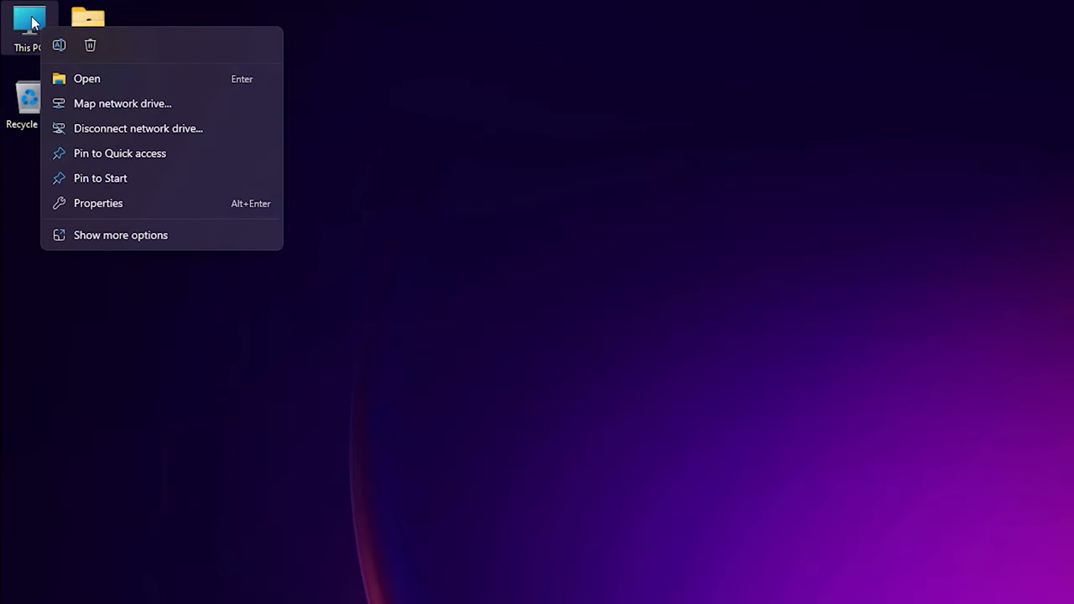
{"action": "mouse_move", "coordinate": [100, 243]}
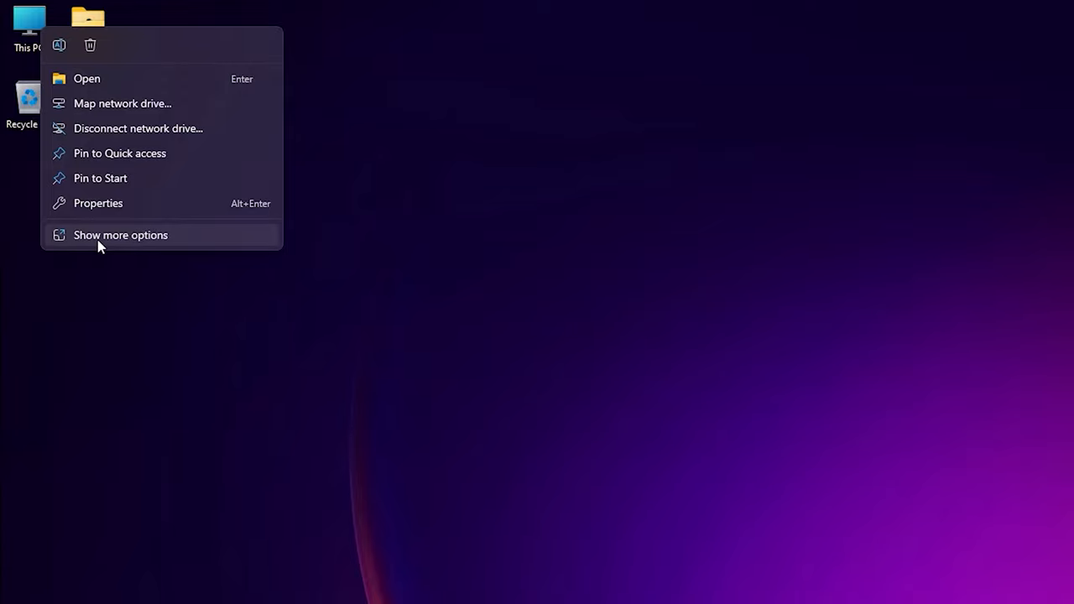
{"action": "left_click", "coordinate": [120, 235]}
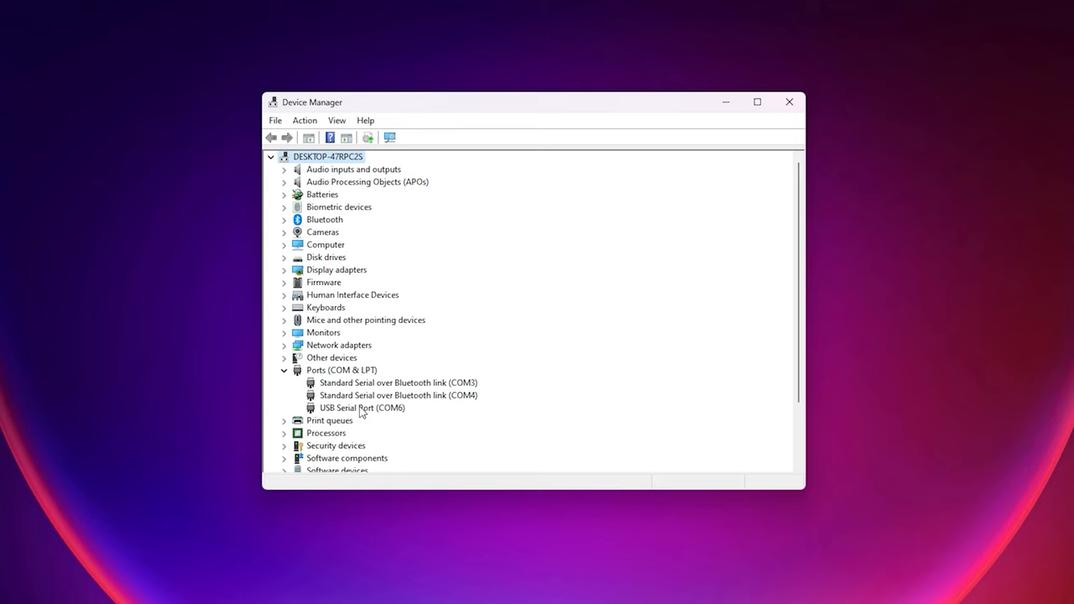
Open USB Serial Port (COM6) Properties, showing the FTDI device working properly.
{"action": "double_click", "coordinate": [362, 407]}
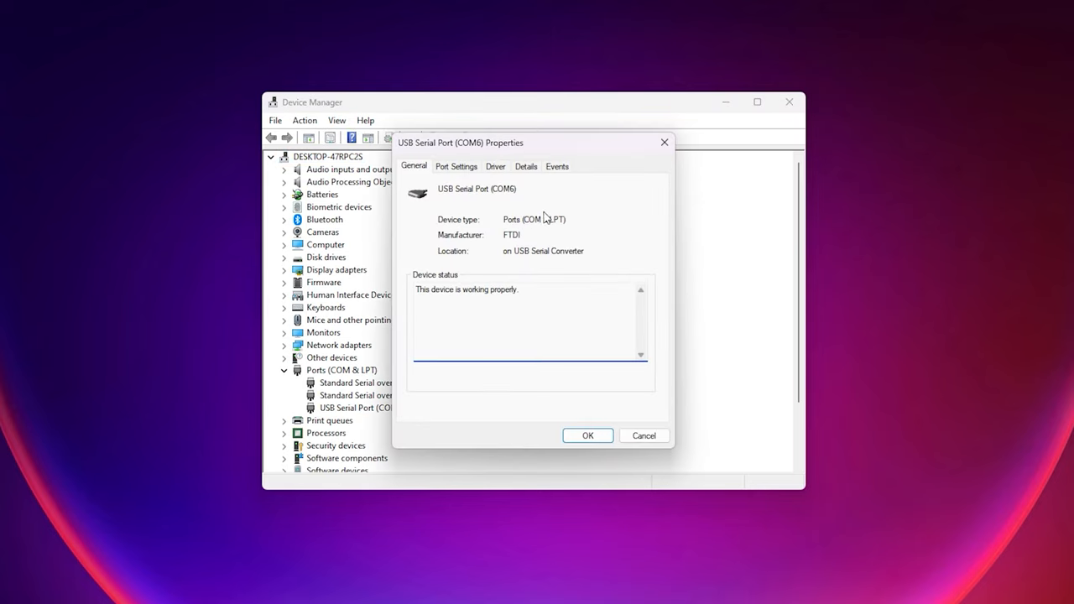
{"action": "mouse_move", "coordinate": [515, 195]}
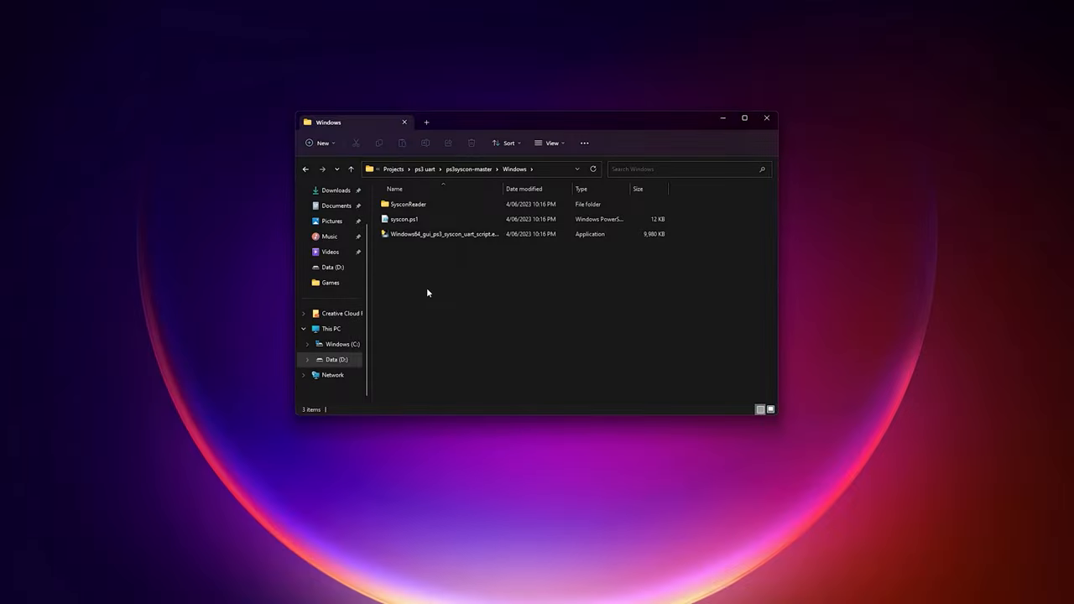
Run the Windows64 GUI syscon exe as administrator and approve User Account Control.
{"action": "right_click", "coordinate": [443, 234]}
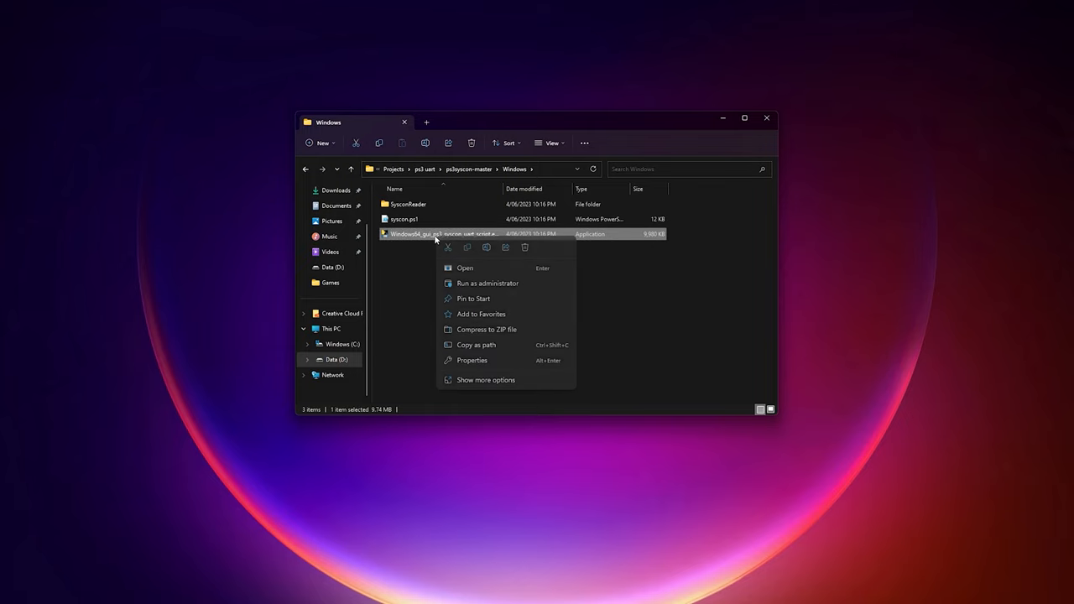
{"action": "mouse_move", "coordinate": [460, 289]}
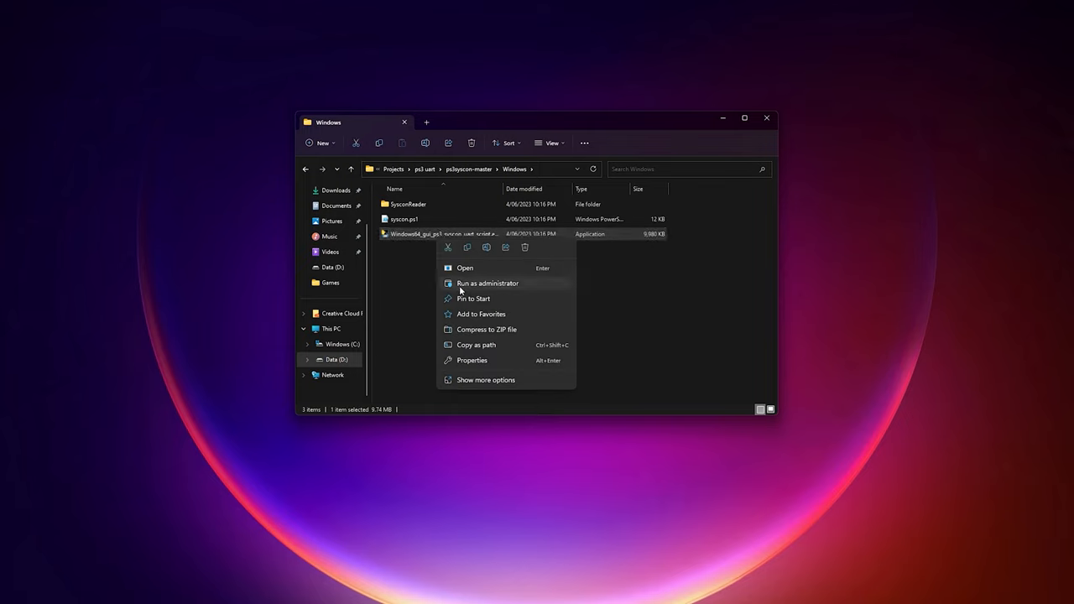
{"action": "left_click", "coordinate": [487, 283]}
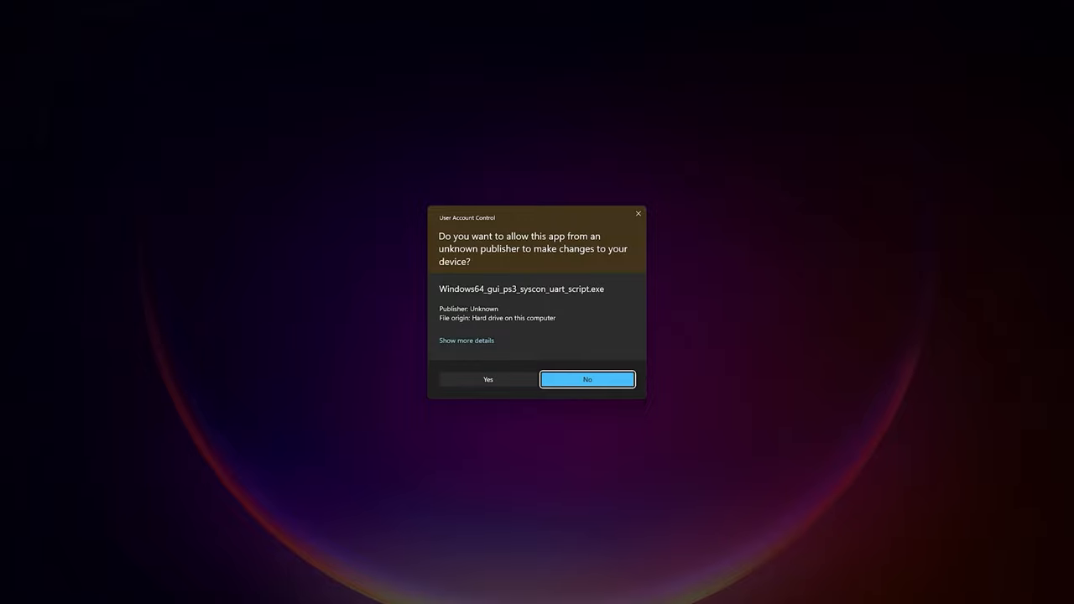
{"action": "left_click", "coordinate": [488, 380]}
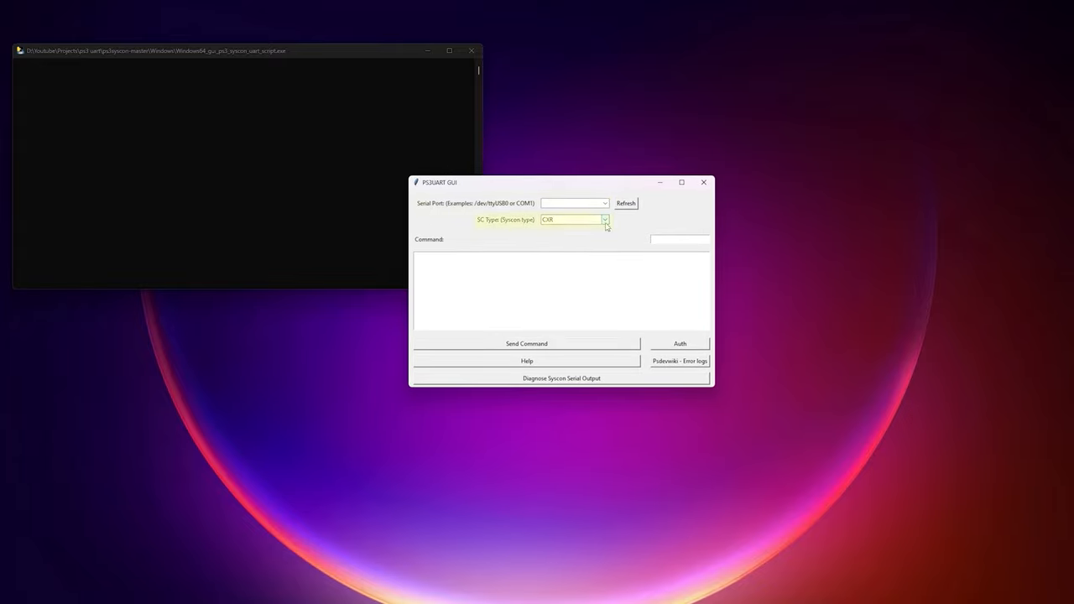
Keep CXR as the syscon type and authenticate with the syscon on COM6.
{"action": "left_click", "coordinate": [604, 219]}
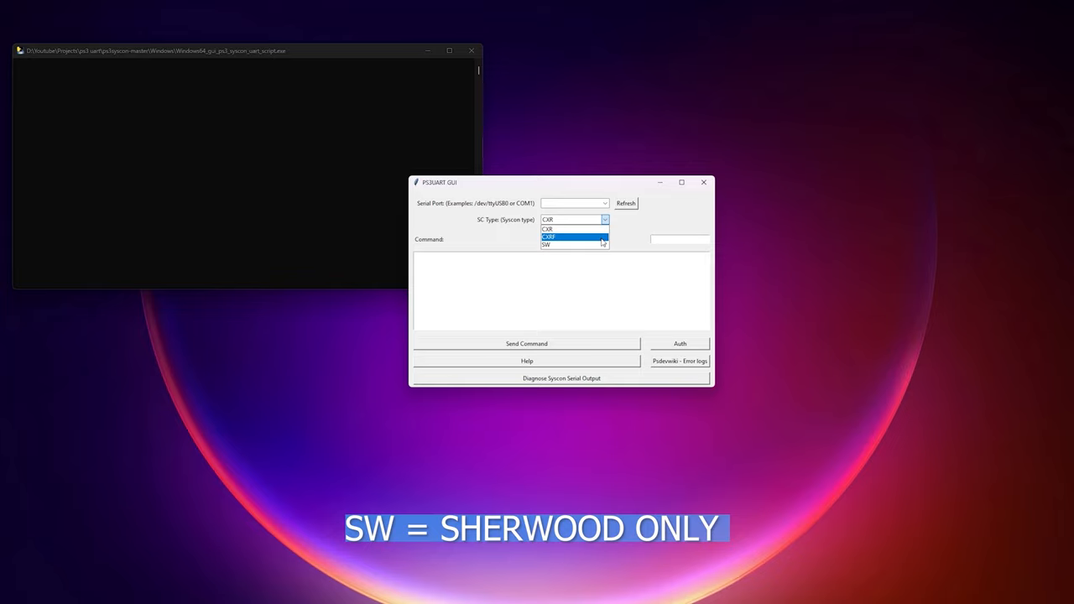
{"action": "left_click", "coordinate": [558, 228]}
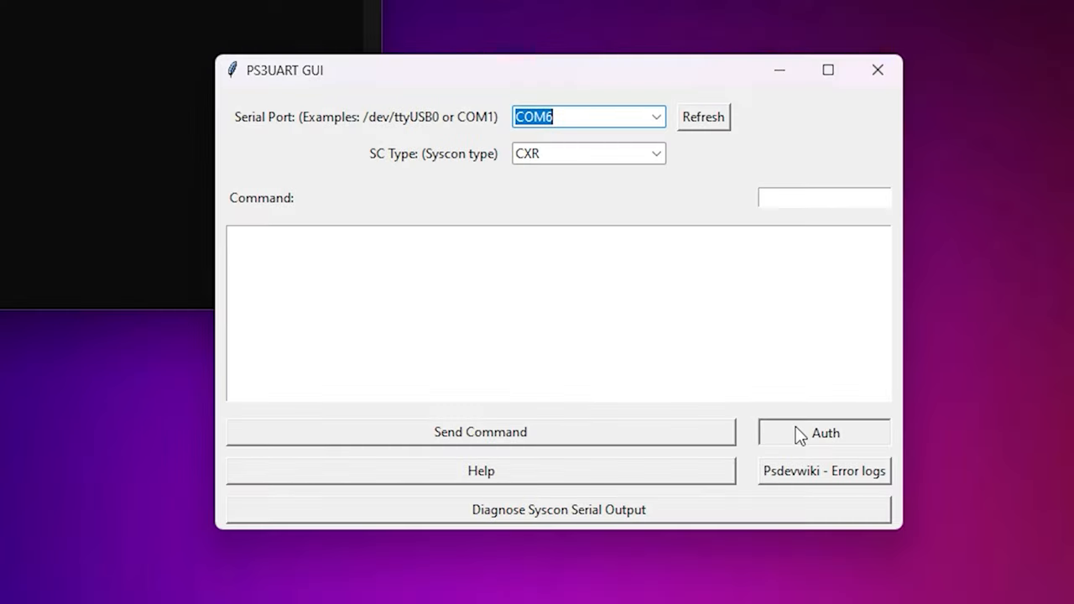
{"action": "left_click", "coordinate": [823, 432]}
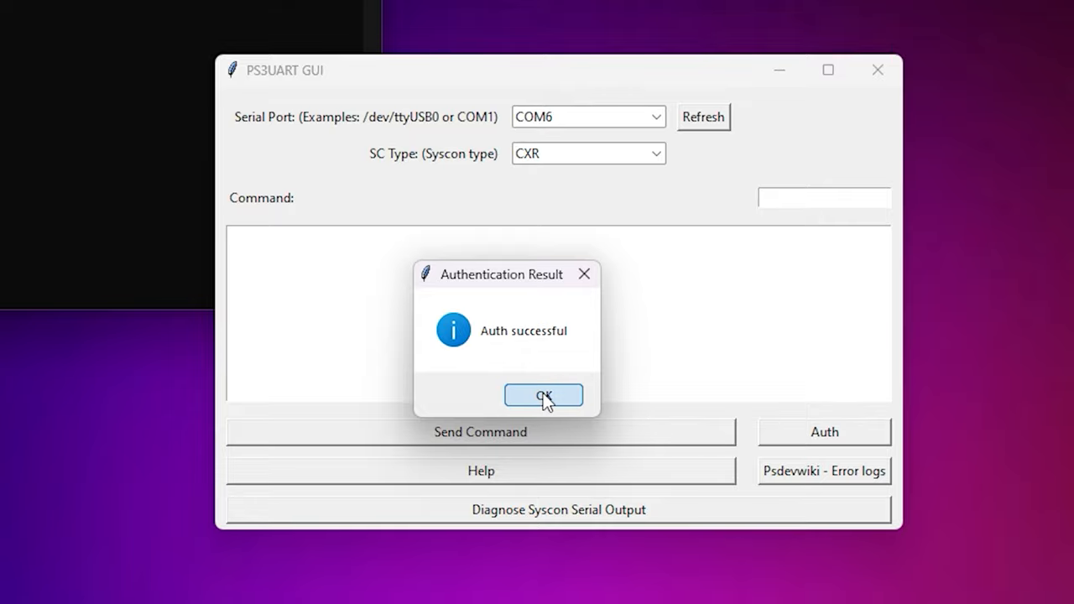
Dismiss the 'Auth successful' and 'Auth1 response invalid' messages, then retry authentication.
{"action": "left_click", "coordinate": [543, 395]}
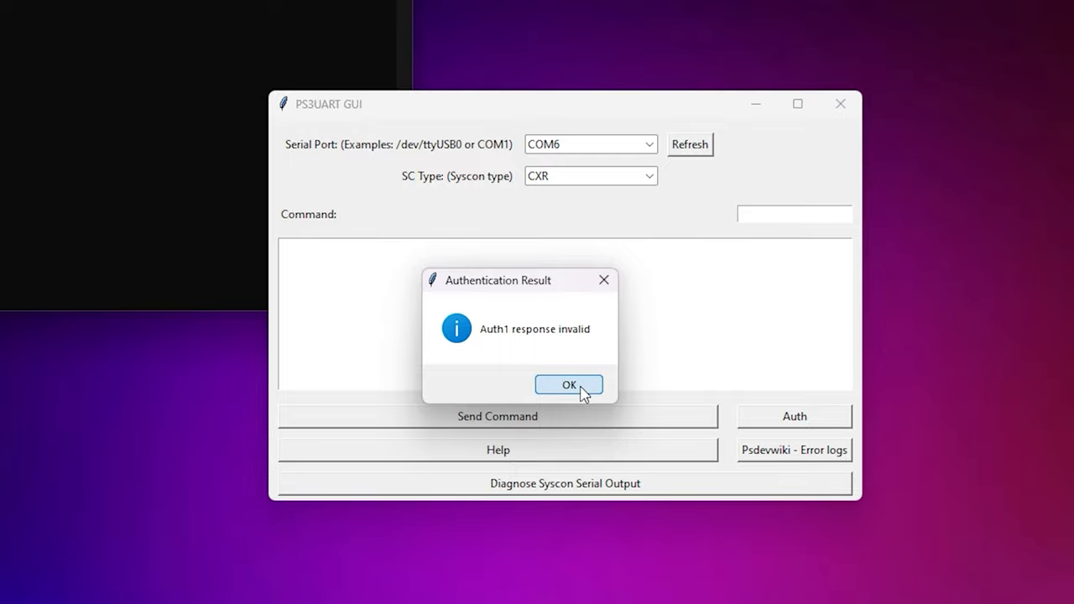
{"action": "left_click", "coordinate": [568, 384]}
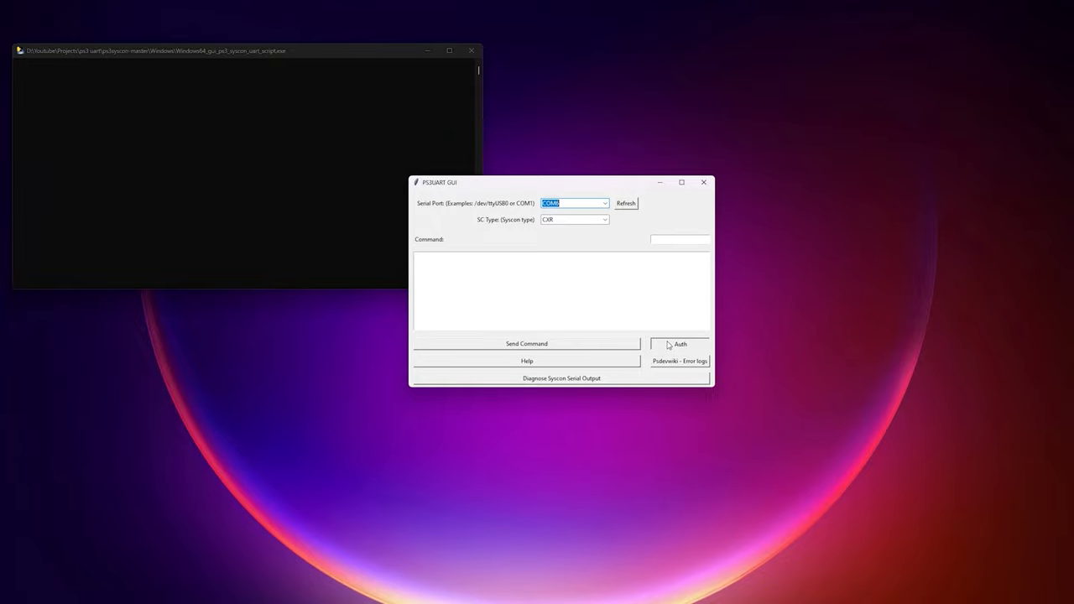
{"action": "left_click", "coordinate": [679, 344]}
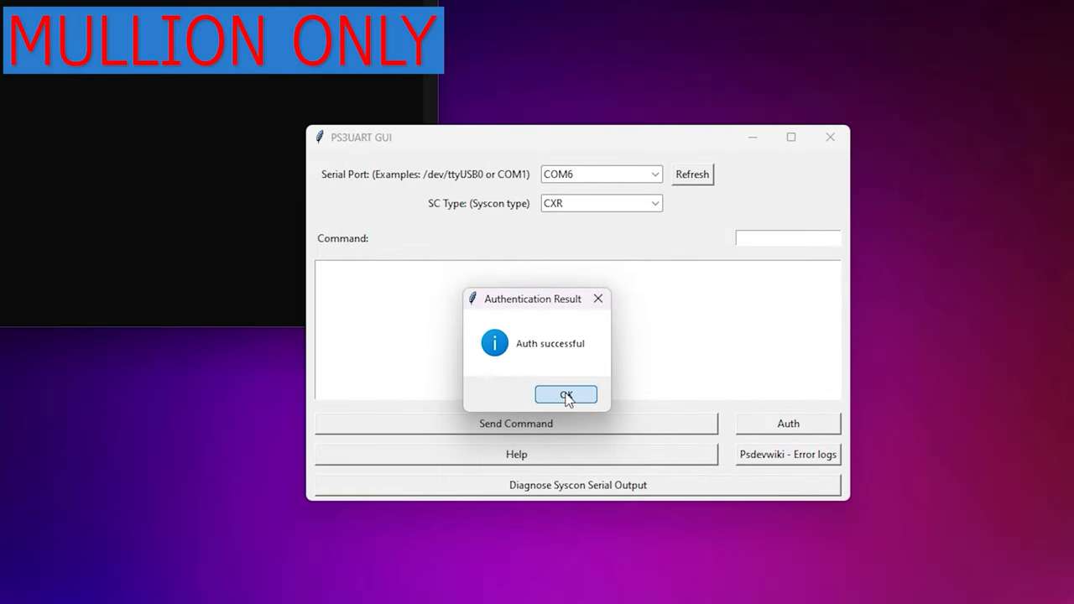
Dismiss the auth message and send EEP GET 3961 01, which returns FF.
{"action": "left_click", "coordinate": [565, 395]}
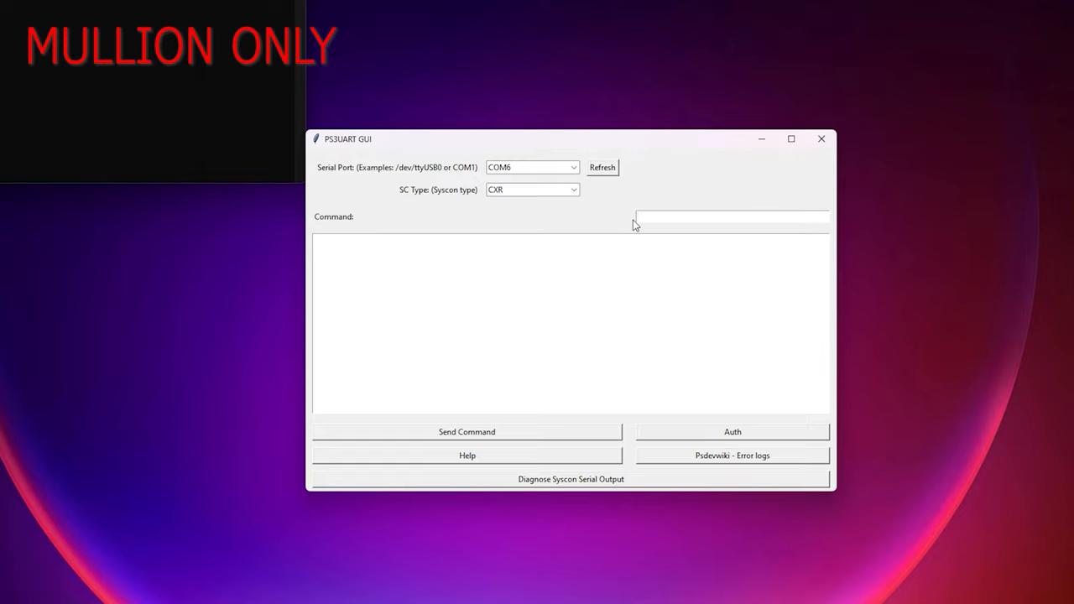
{"action": "type", "text": "EEP GET 3961 01"}
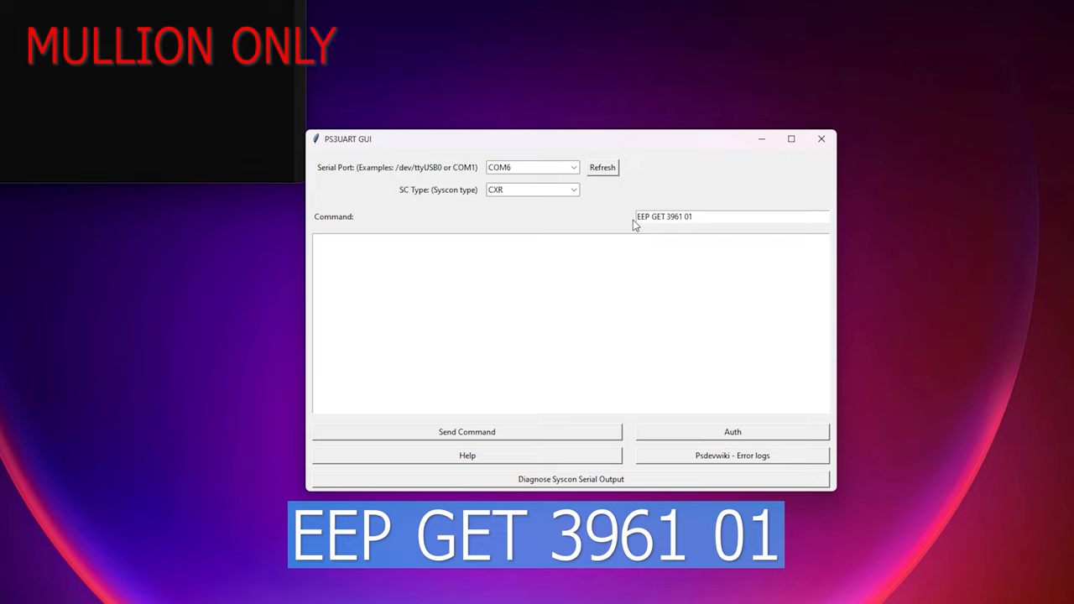
{"action": "mouse_move", "coordinate": [605, 317]}
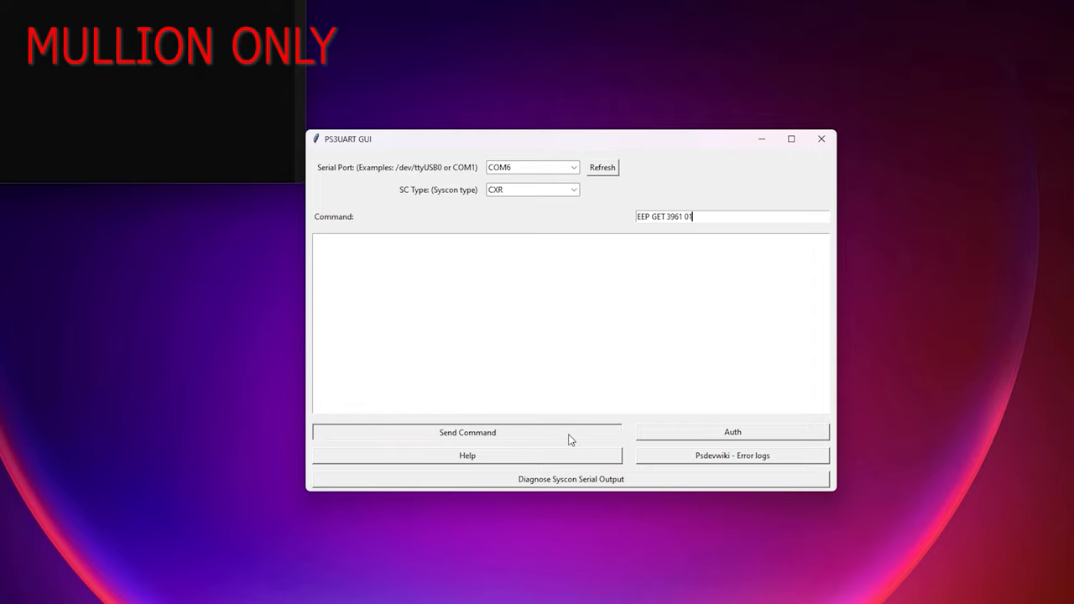
{"action": "left_click", "coordinate": [467, 432]}
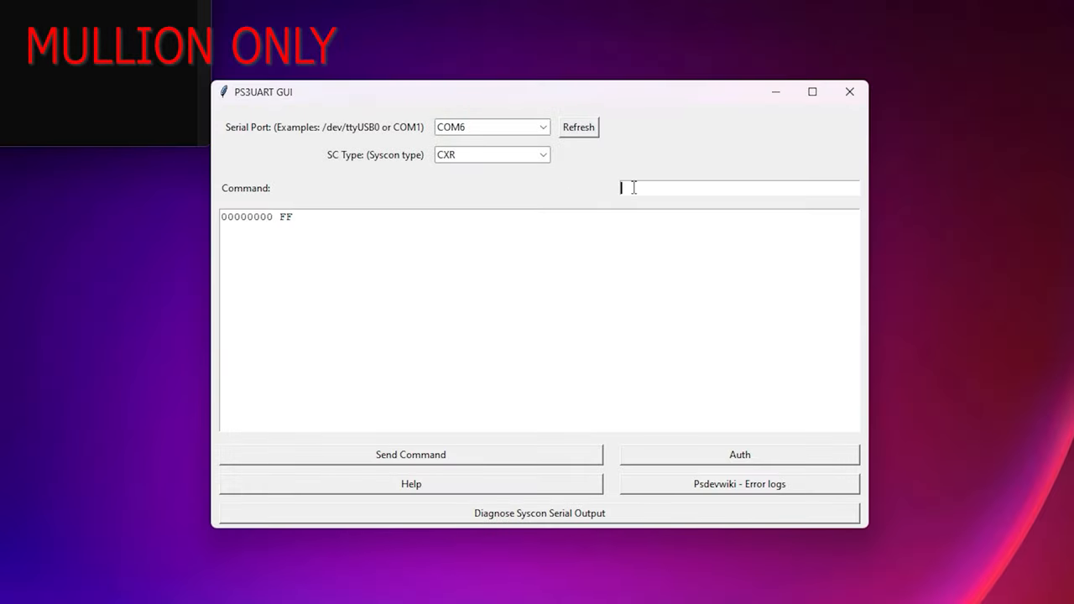
Enter and send EEP SET 3961 01 00, returning 00000000.
{"action": "type", "text": "EEP SET 3961 01 00"}
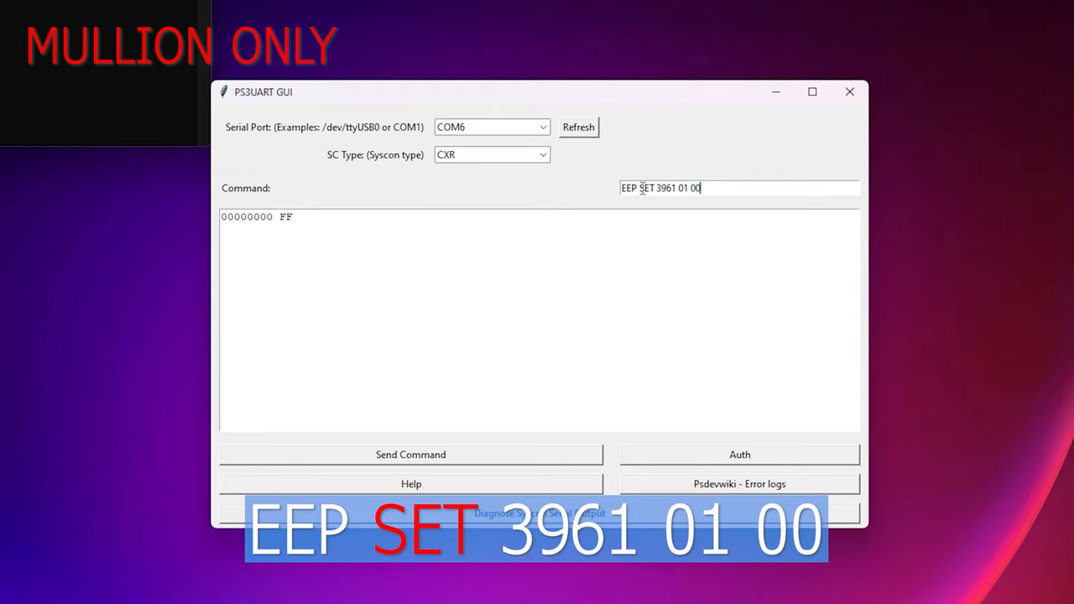
{"action": "double_click", "coordinate": [646, 188]}
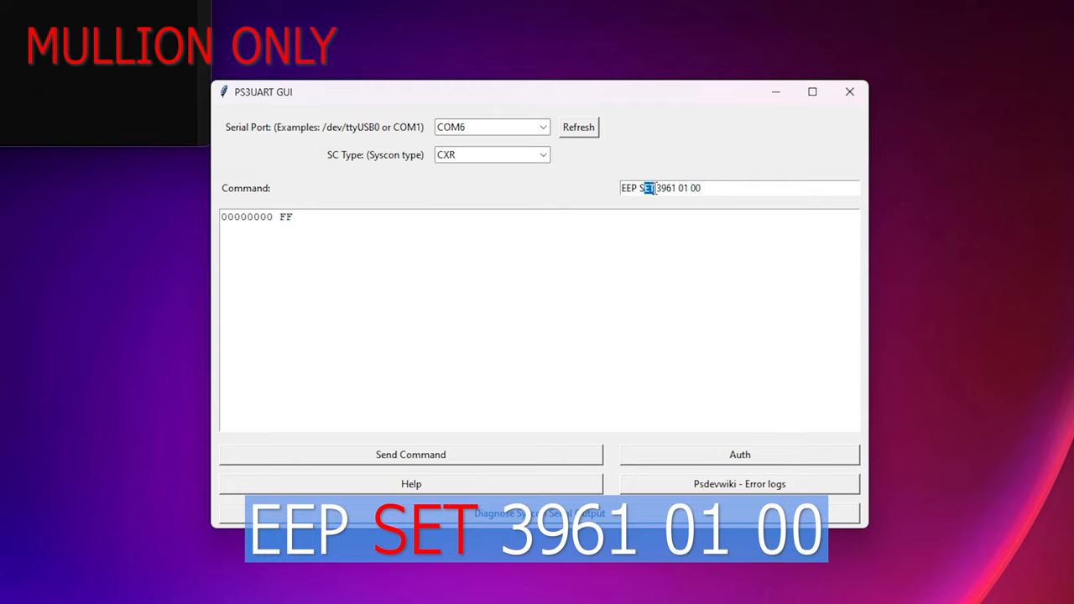
{"action": "double_click", "coordinate": [646, 188]}
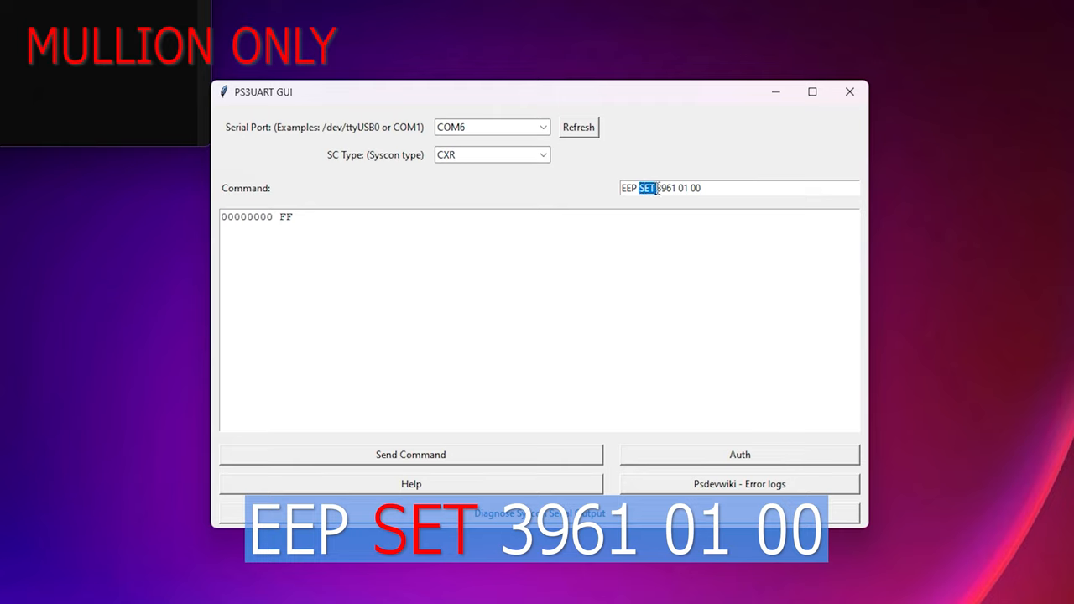
{"action": "left_click", "coordinate": [699, 188]}
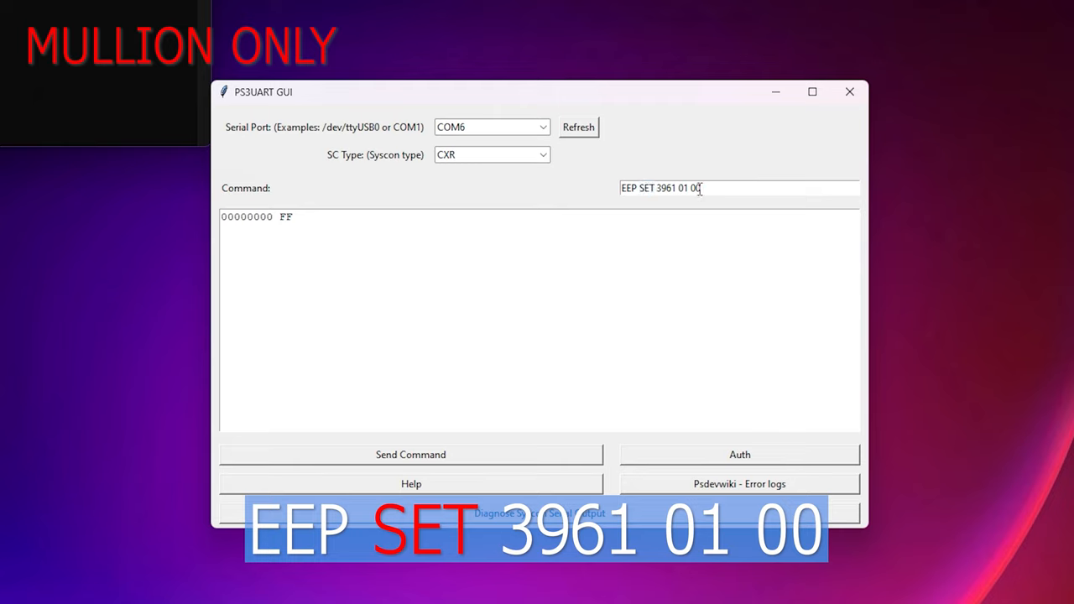
{"action": "double_click", "coordinate": [693, 188]}
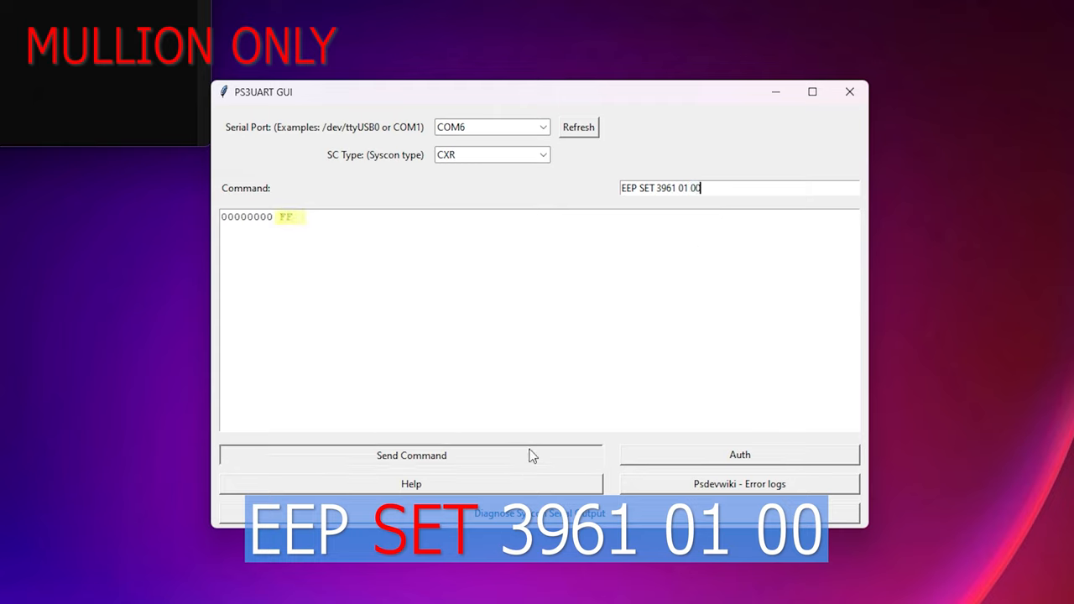
{"action": "left_click", "coordinate": [411, 455]}
{"action": "type", "text": "G"}
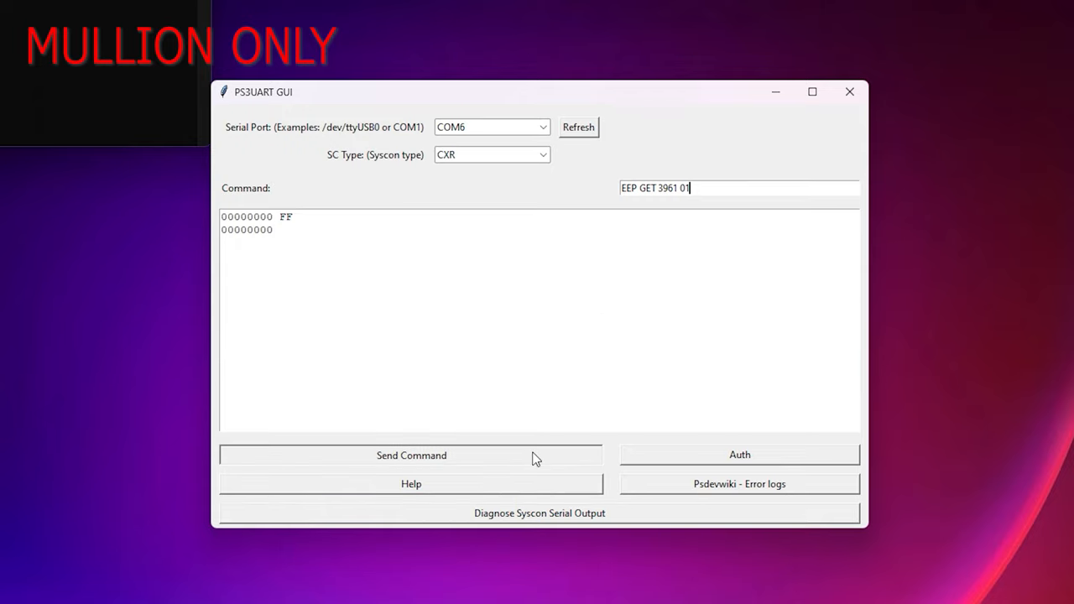
Re-read EEPROM address 3961, now returning 00, and open the SC Type list.
{"action": "left_click", "coordinate": [410, 454]}
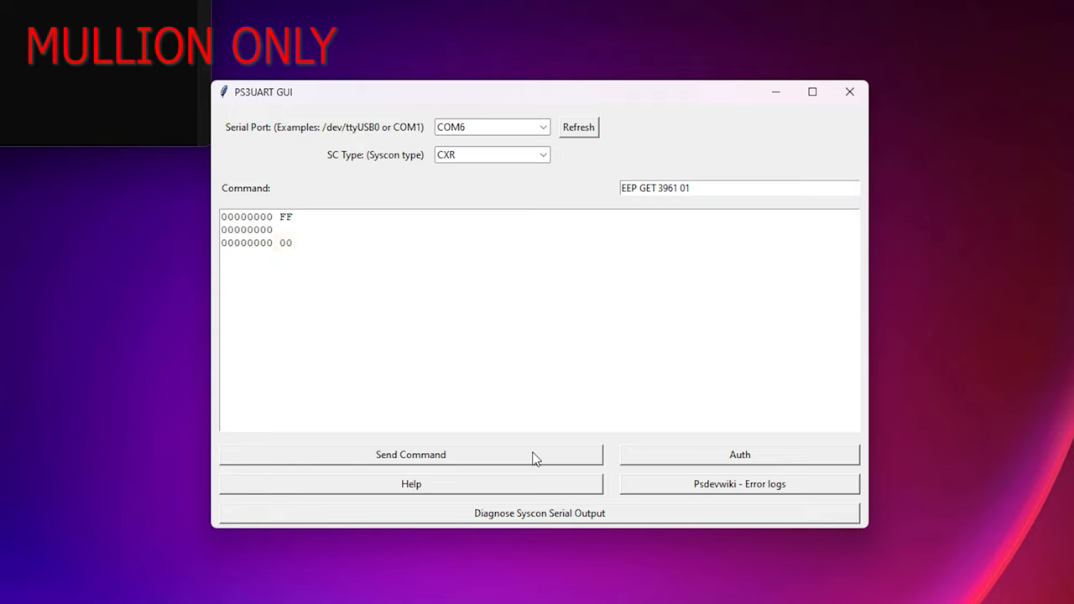
{"action": "left_click", "coordinate": [543, 154]}
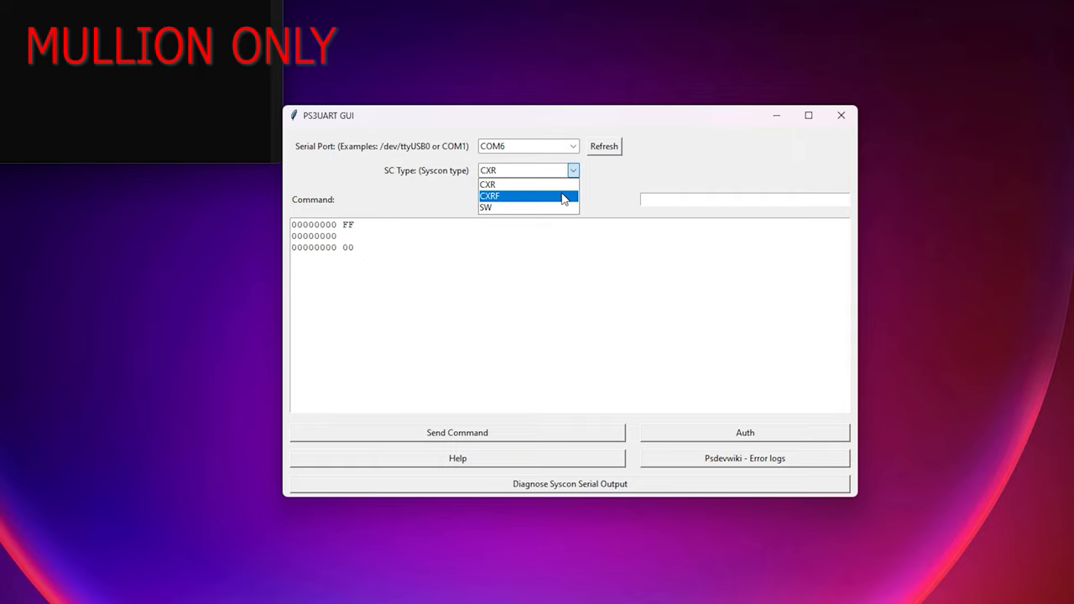
Select CXRF and run eepcsum, which reports 0x000039fe should be 0x0f38.
{"action": "left_click", "coordinate": [490, 195]}
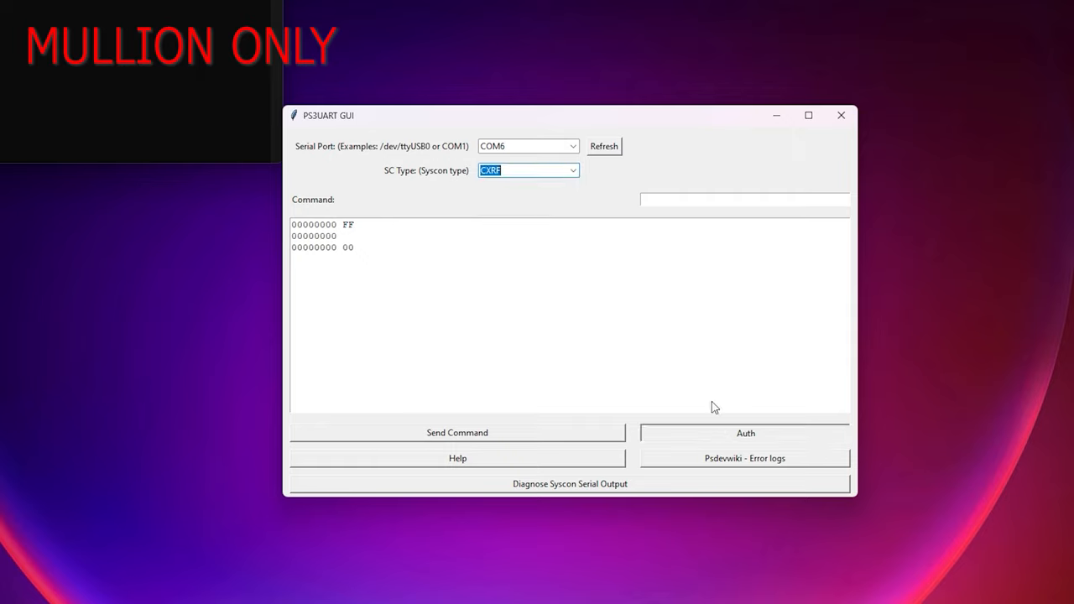
{"action": "mouse_move", "coordinate": [697, 331]}
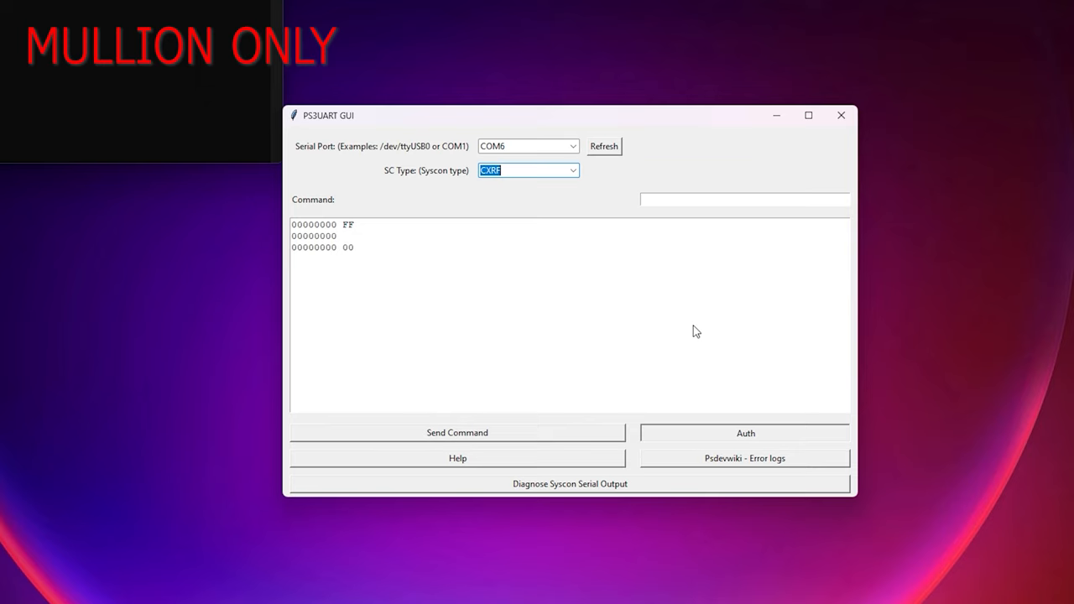
{"action": "left_click_drag", "start_coordinate": [570, 115], "coordinate": [564, 81]}
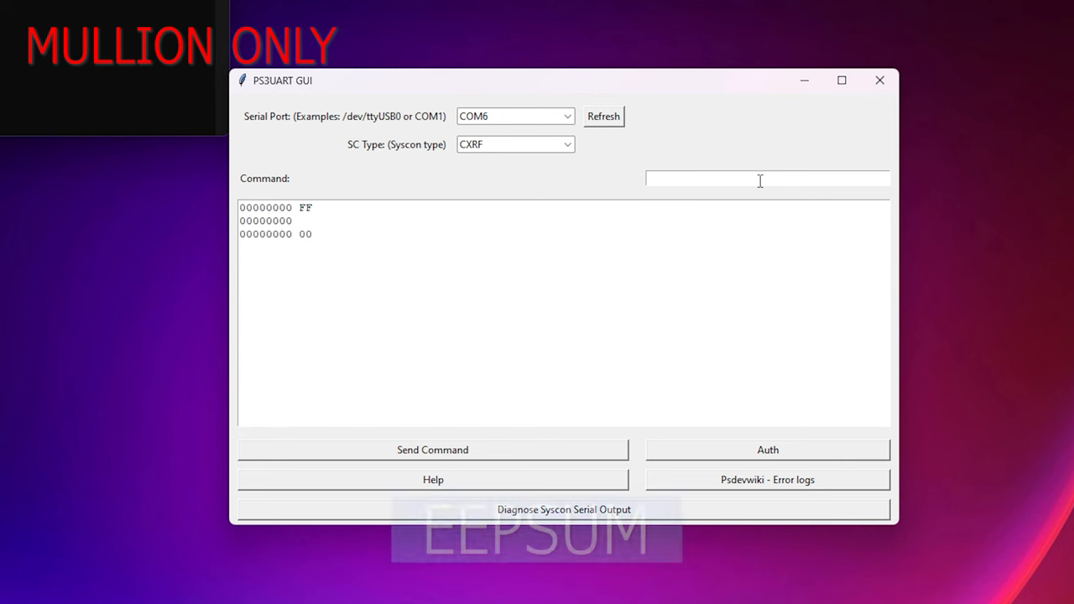
{"action": "type", "text": "eepcsum"}
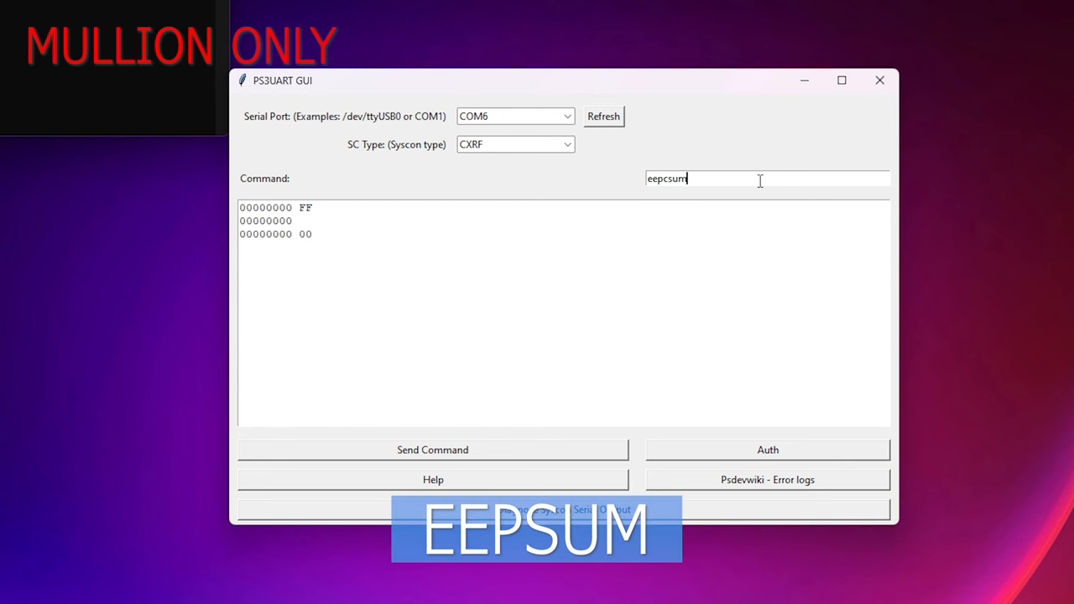
{"action": "mouse_move", "coordinate": [566, 451]}
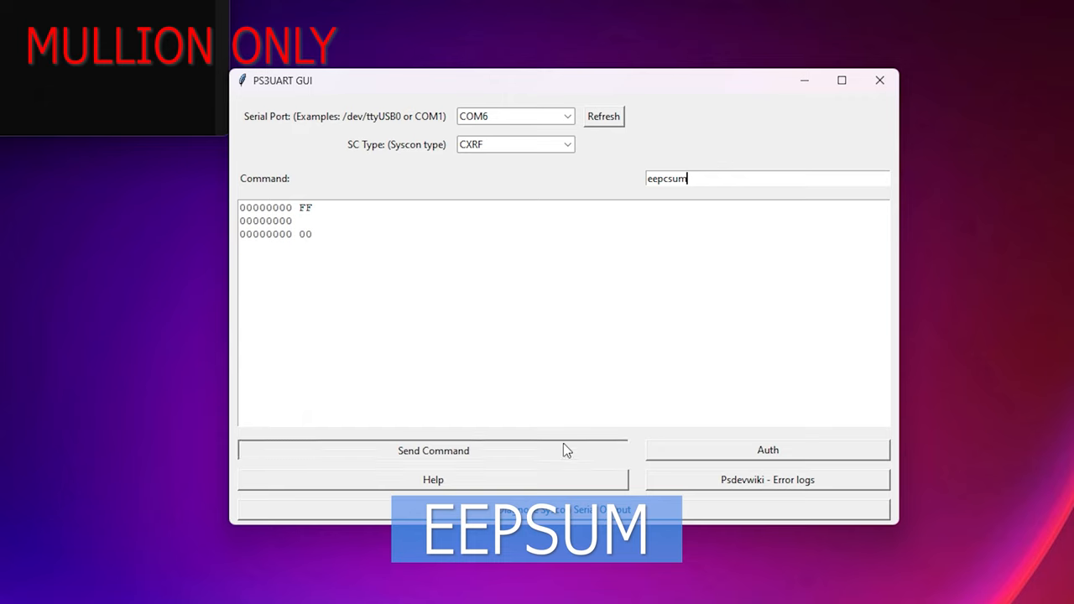
{"action": "left_click", "coordinate": [433, 450]}
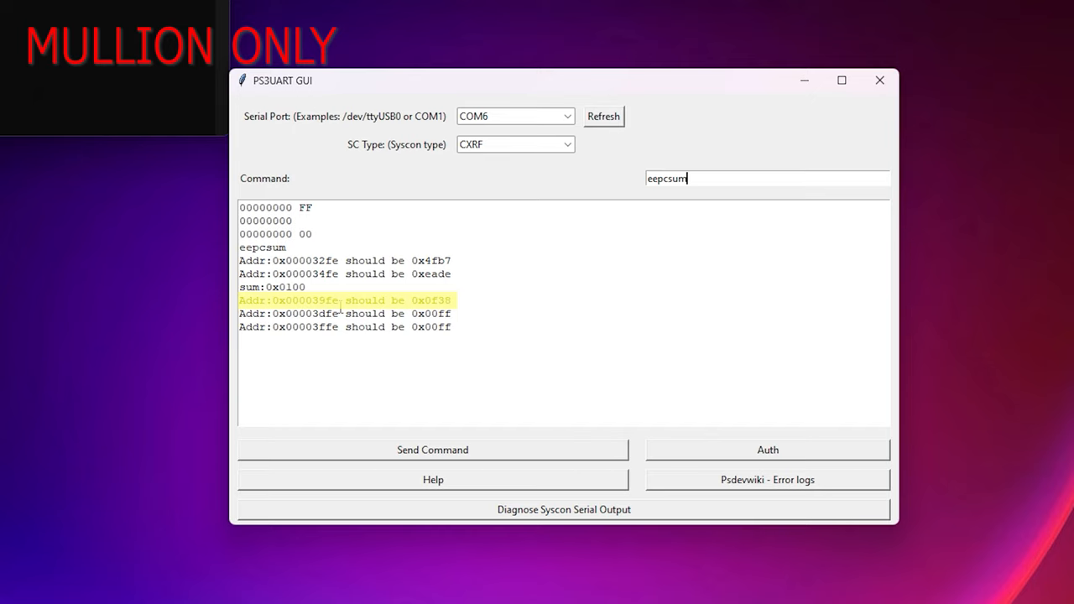
{"action": "double_click", "coordinate": [441, 327]}
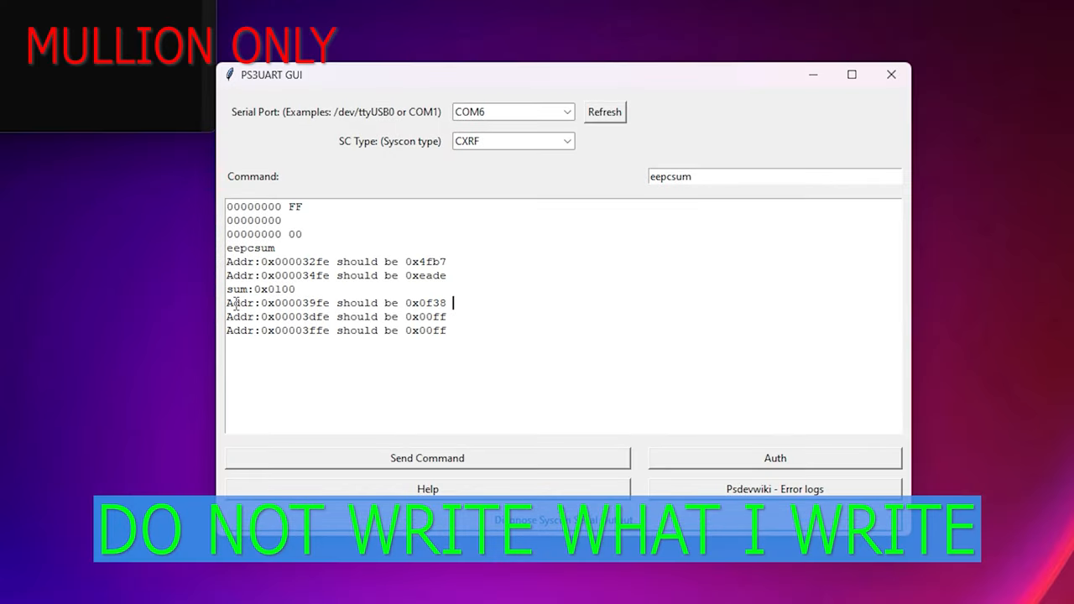
{"action": "double_click", "coordinate": [238, 303]}
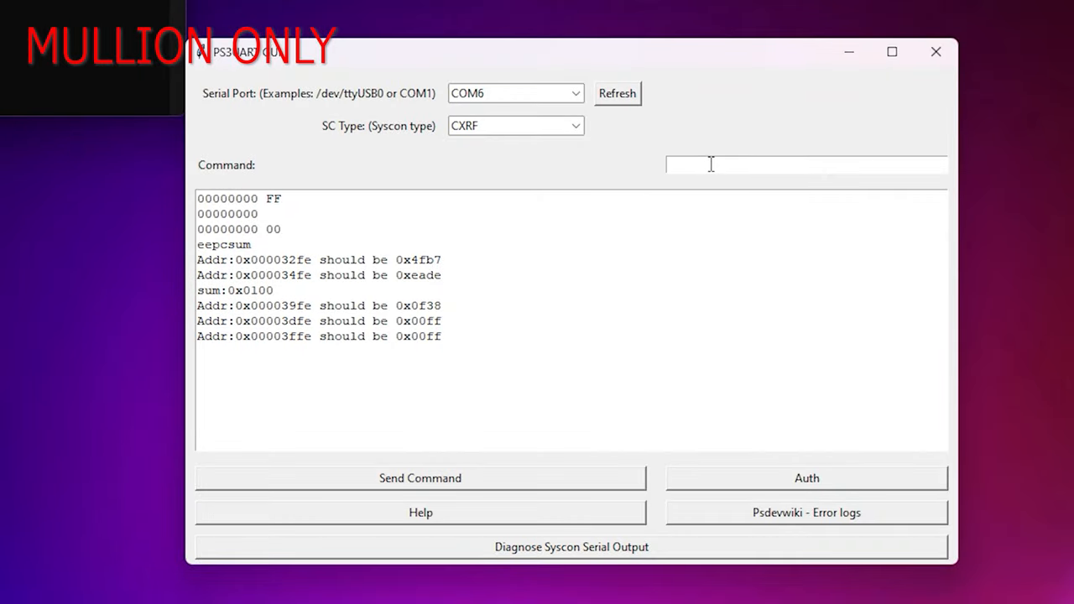
Write the byte-reversed checksum 38 0f to address 39fe using w 39fe 38 0f.
{"action": "type", "text": "w 3"}
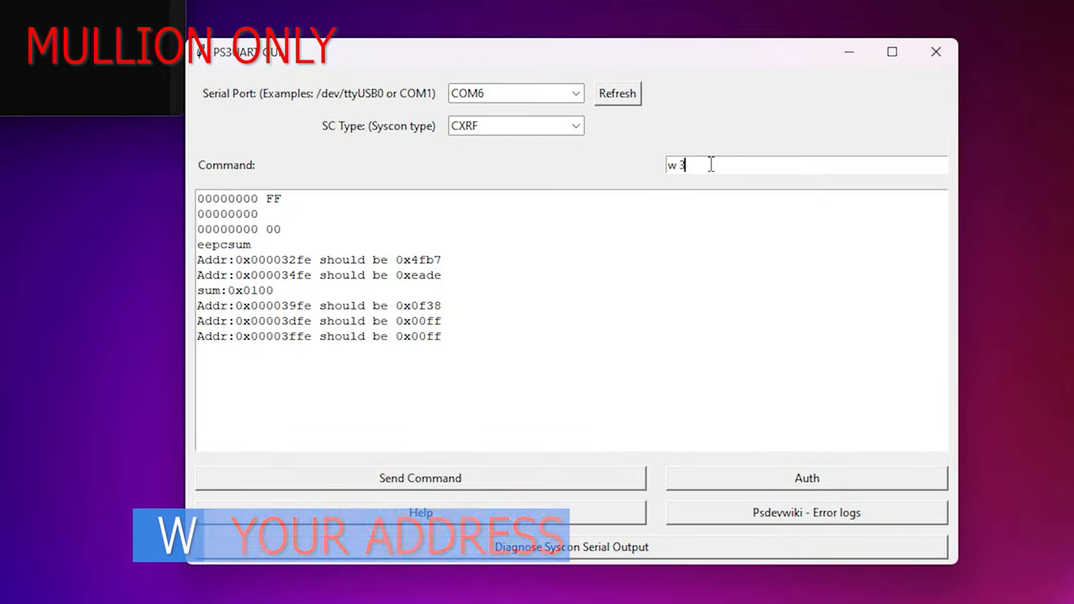
{"action": "type", "text": "9fe"}
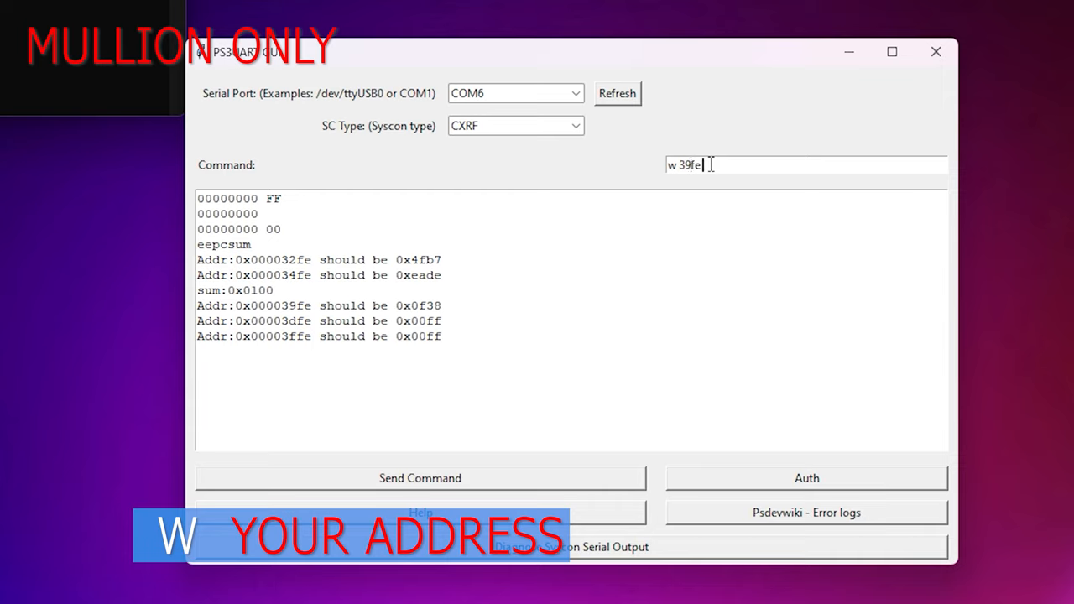
{"action": "type", "text": "38"}
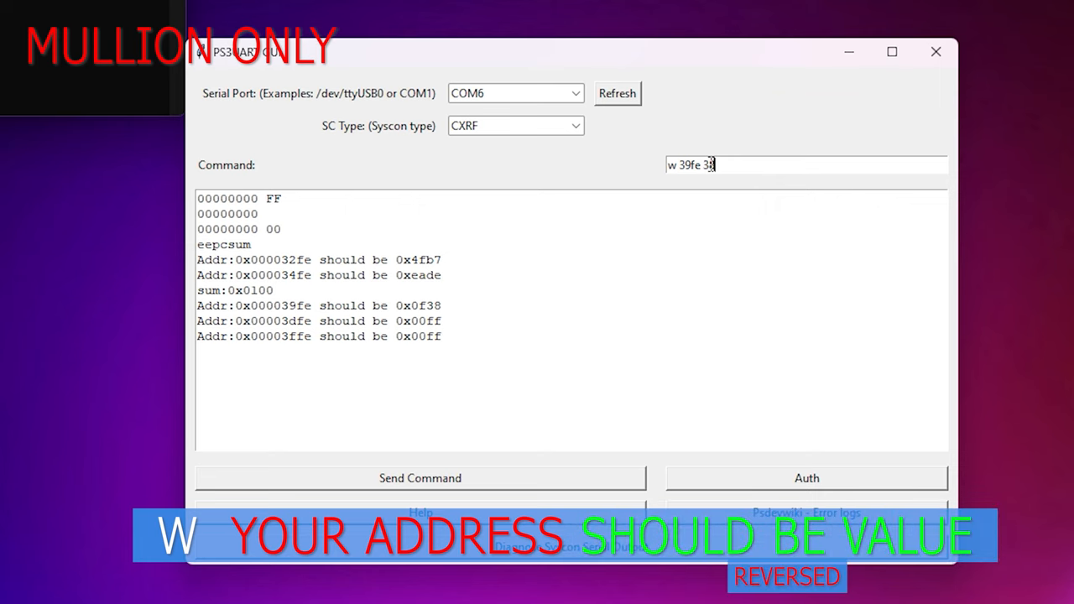
{"action": "type", "text": "0f"}
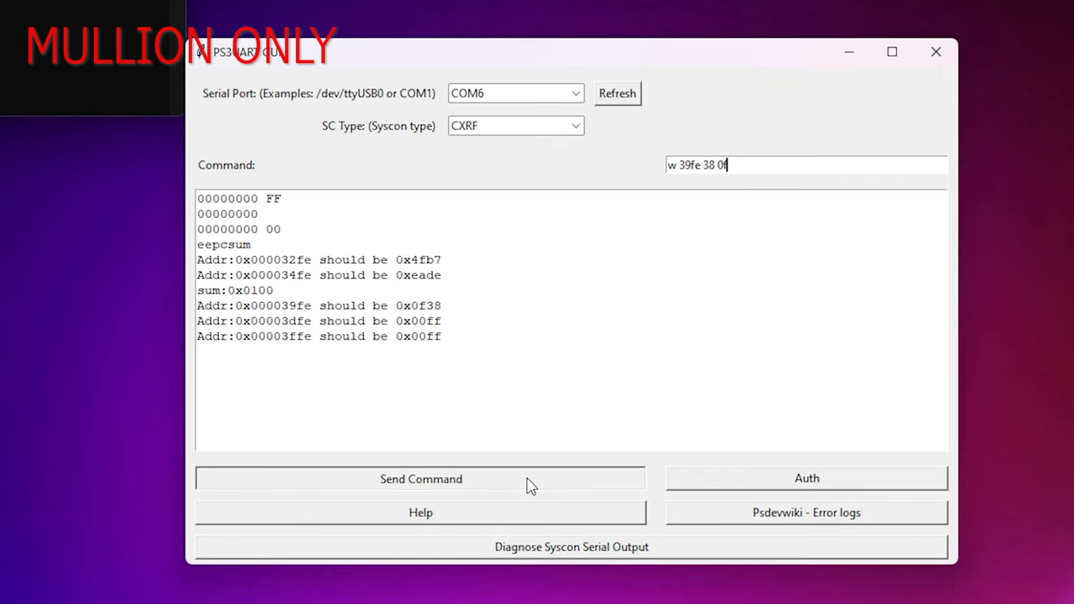
{"action": "left_click", "coordinate": [420, 478]}
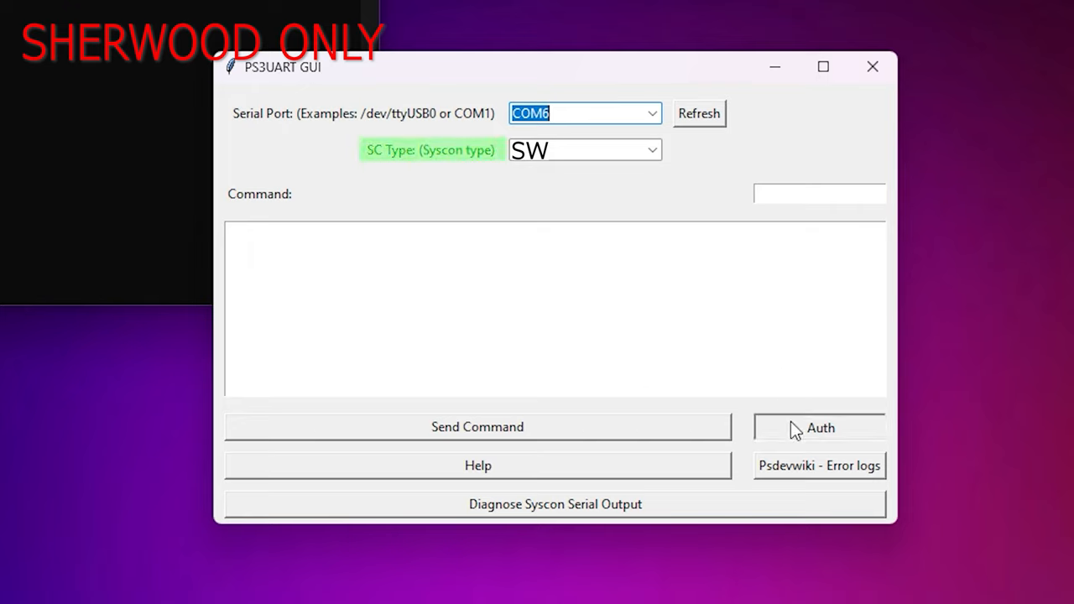
Run SW Auth, dismissing the invalid Auth1 message, until authentication reports success.
{"action": "left_click", "coordinate": [819, 427]}
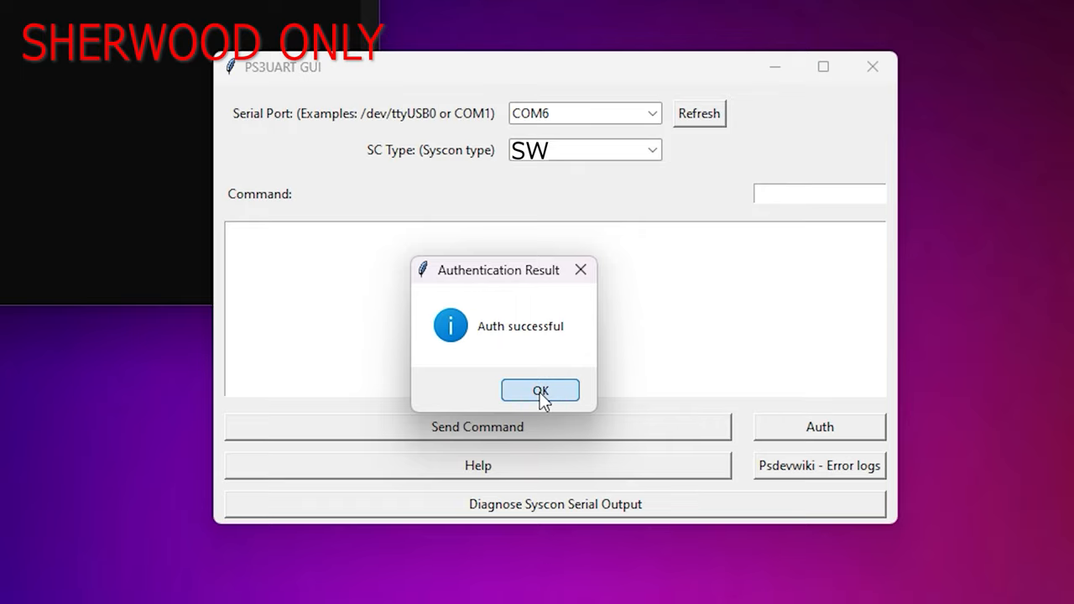
{"action": "left_click", "coordinate": [541, 390]}
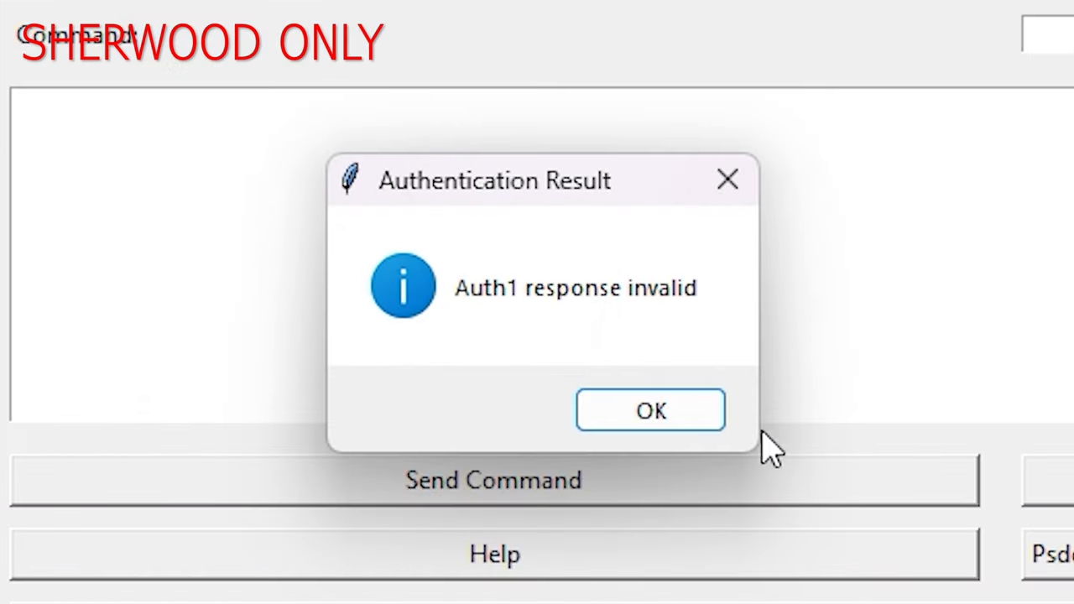
{"action": "left_click", "coordinate": [650, 410]}
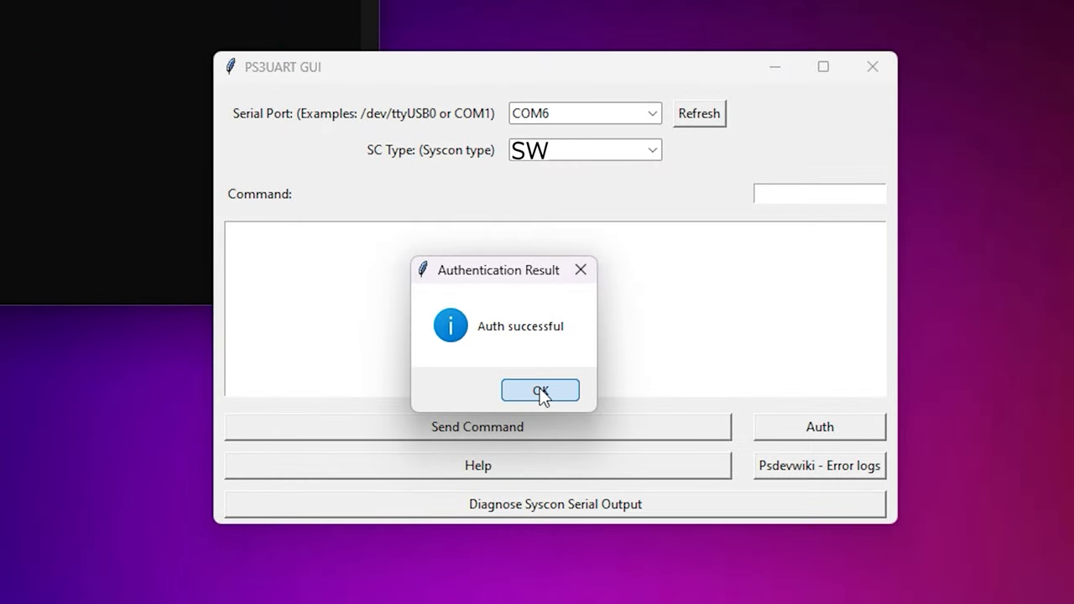
{"action": "left_click", "coordinate": [540, 390]}
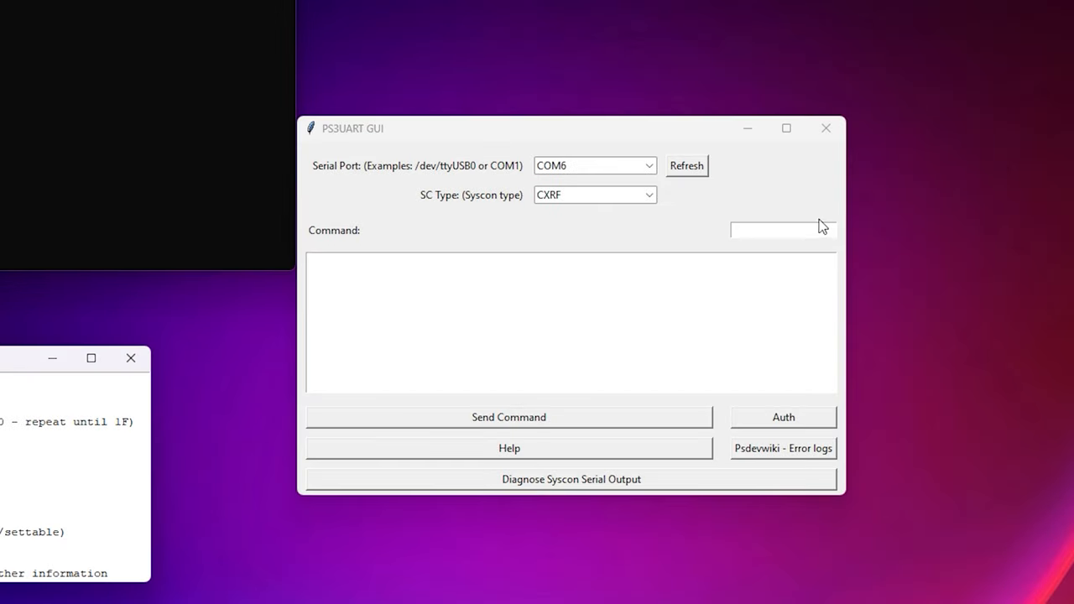
Send errlog, returning entries with err_code 0xffffffff and clock 0xffffffff.
{"action": "type", "text": "errlog"}
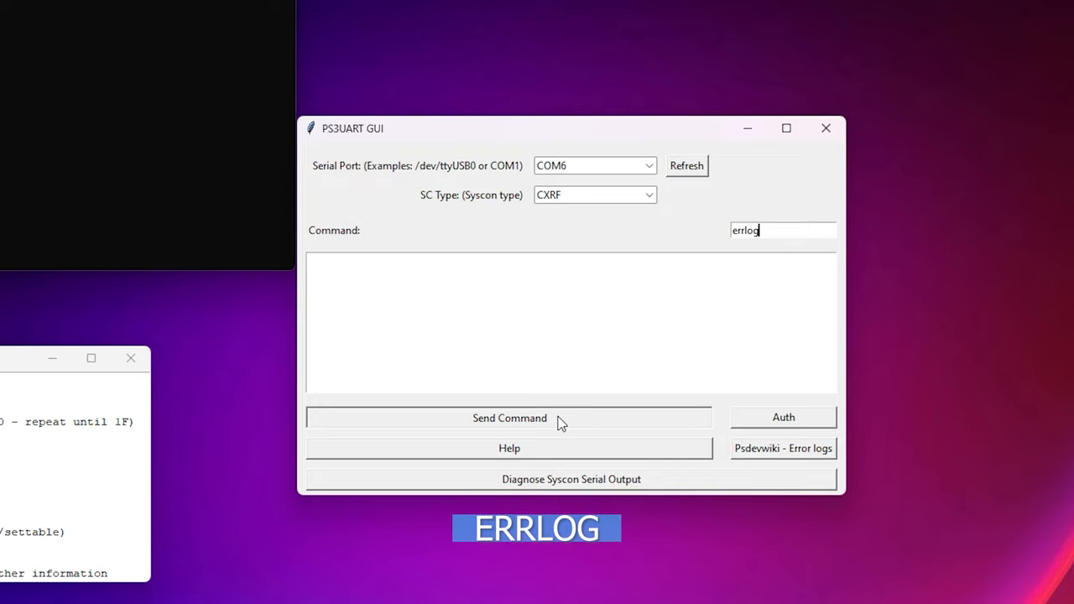
{"action": "left_click", "coordinate": [509, 417]}
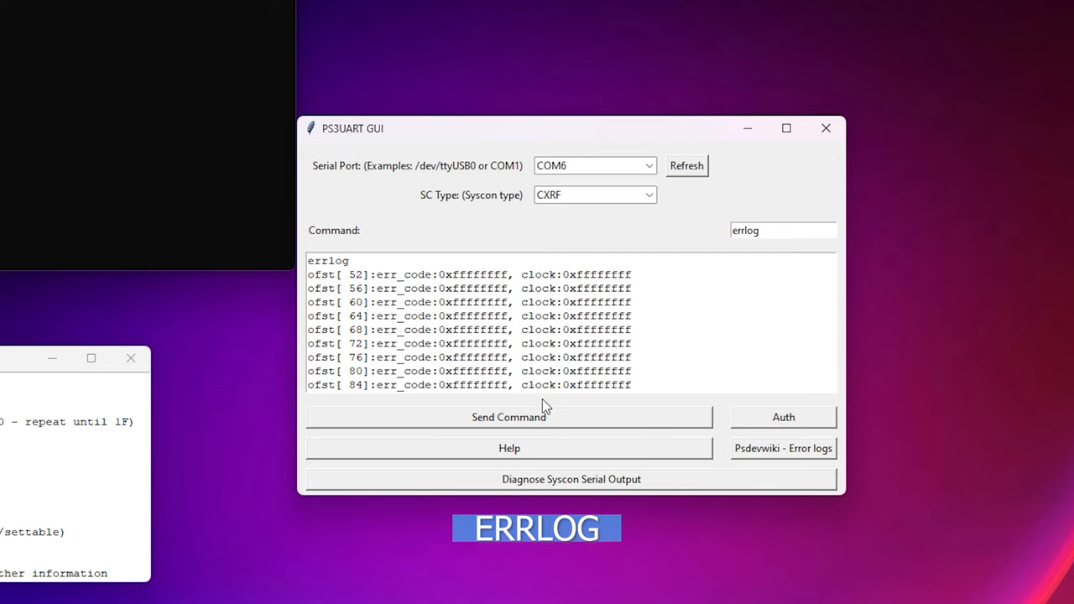
{"action": "left_click", "coordinate": [759, 230]}
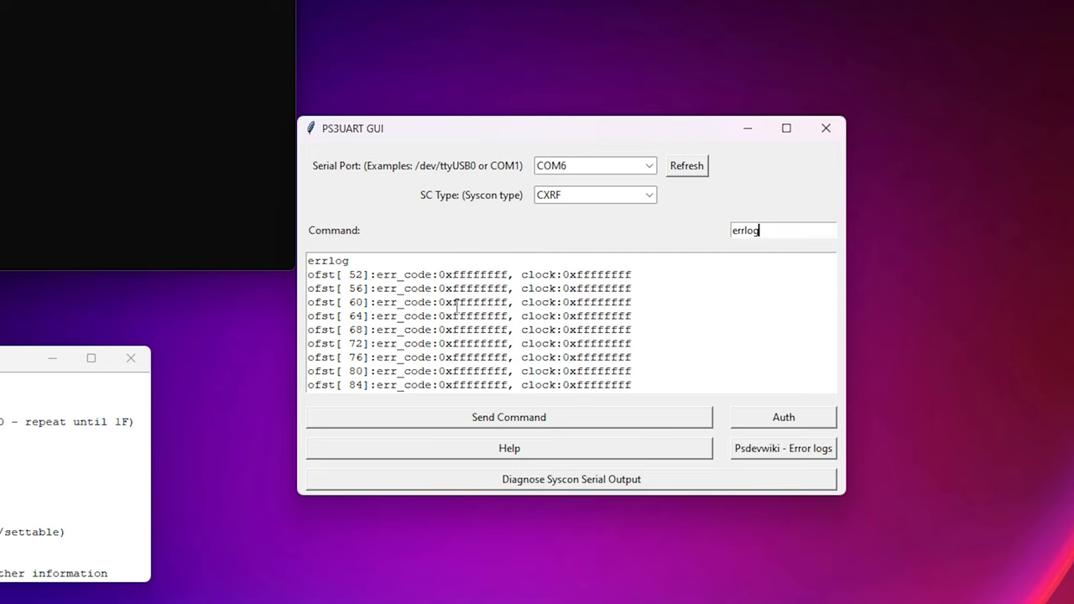
{"action": "mouse_move", "coordinate": [843, 489]}
{"action": "type", "text": "bring"}
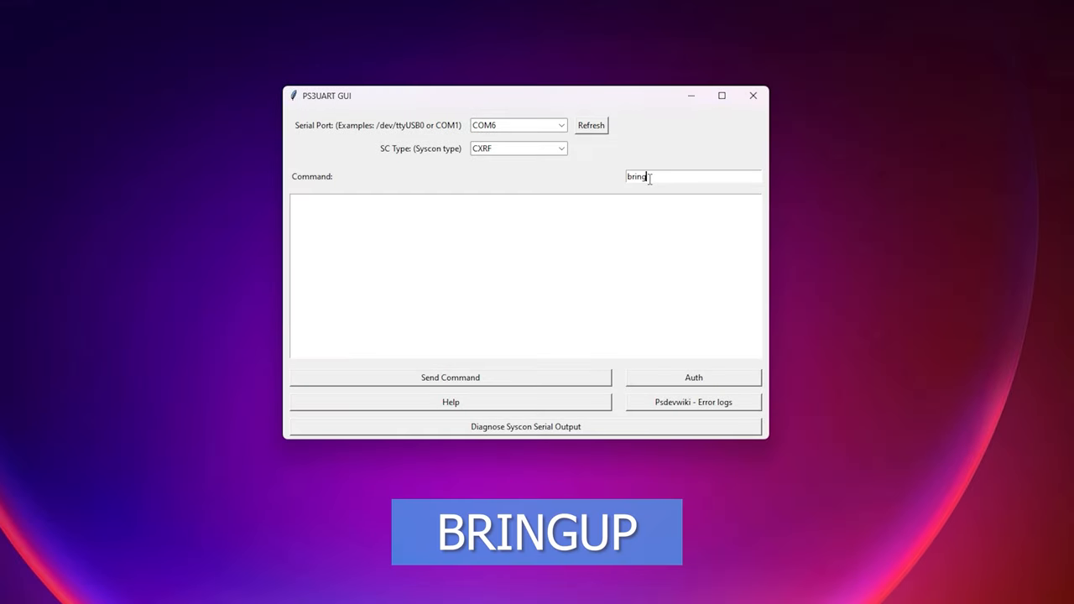
Send bringup, producing powersw states and tmp readings like RSX Primary 64.00 degrees.
{"action": "type", "text": "up"}
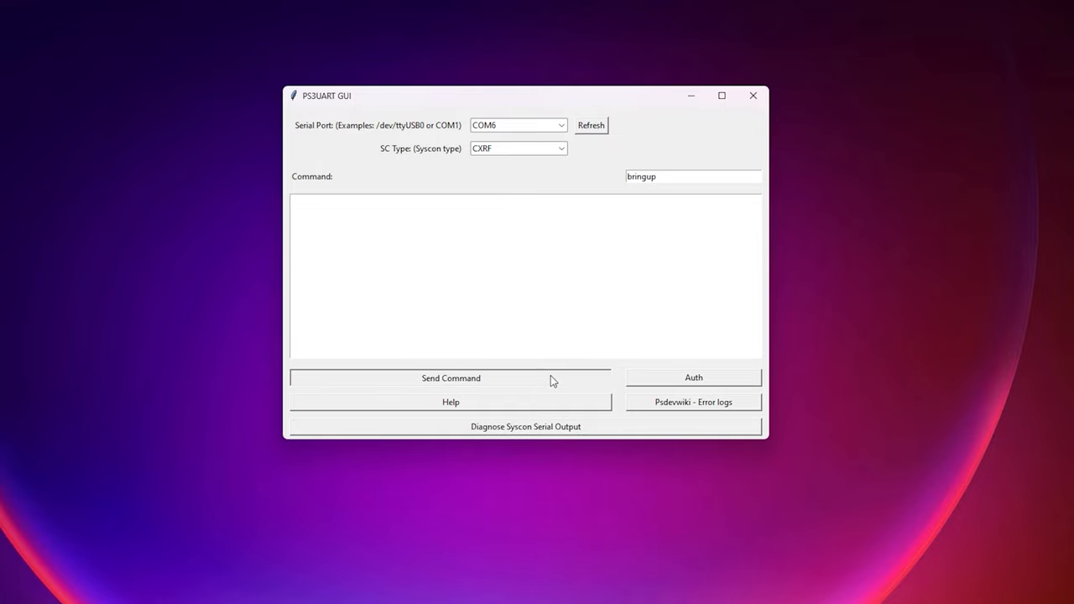
{"action": "left_click", "coordinate": [451, 378]}
{"action": "type", "text": "tmp "}
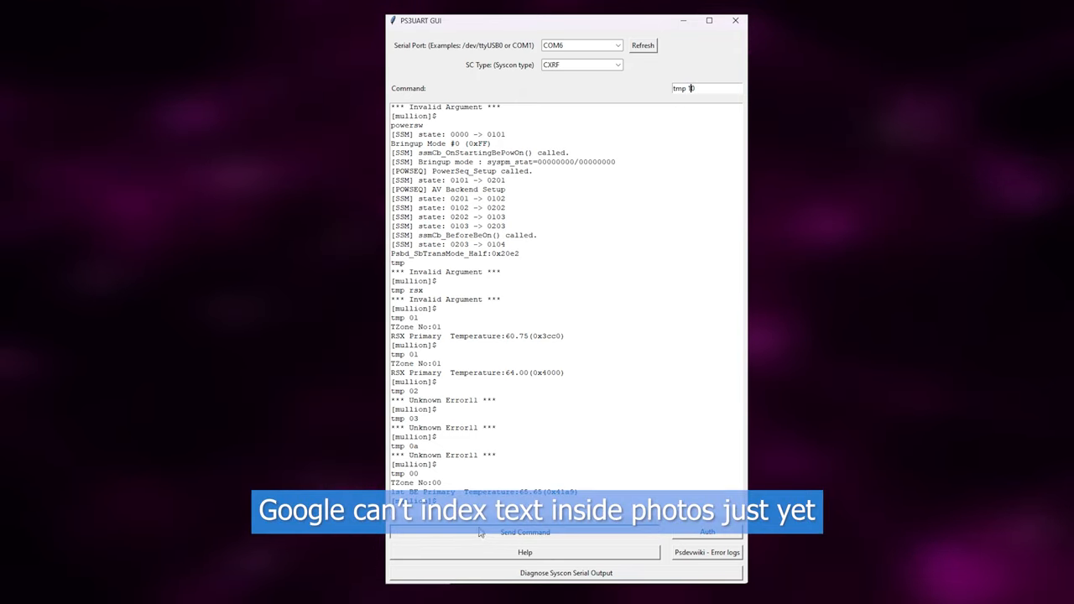
Enter the tmp 10 zone temperature command in the Command field.
{"action": "type", "text": "0"}
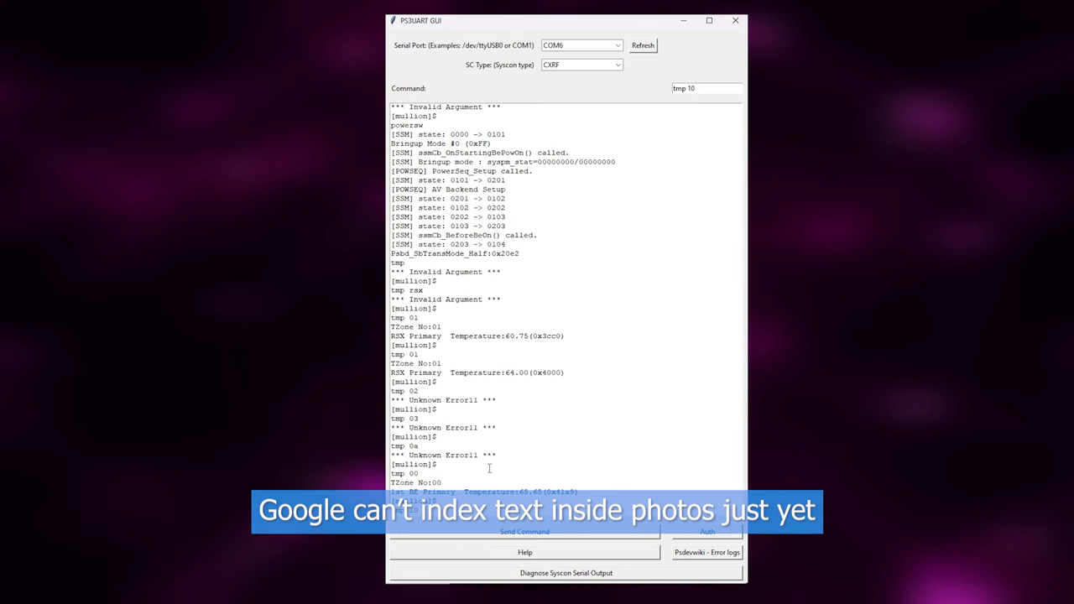